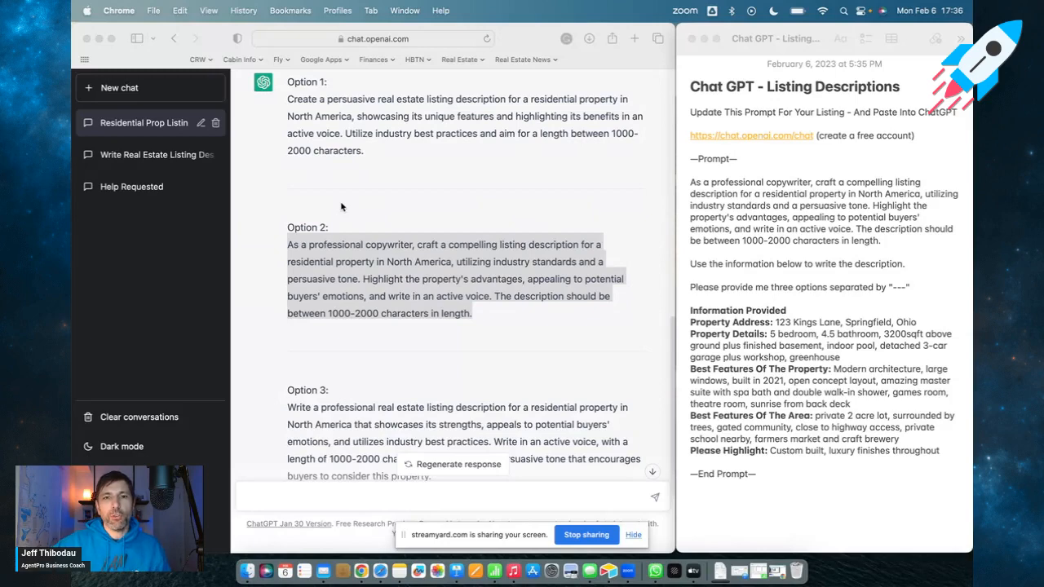
mouse_move(154, 95)
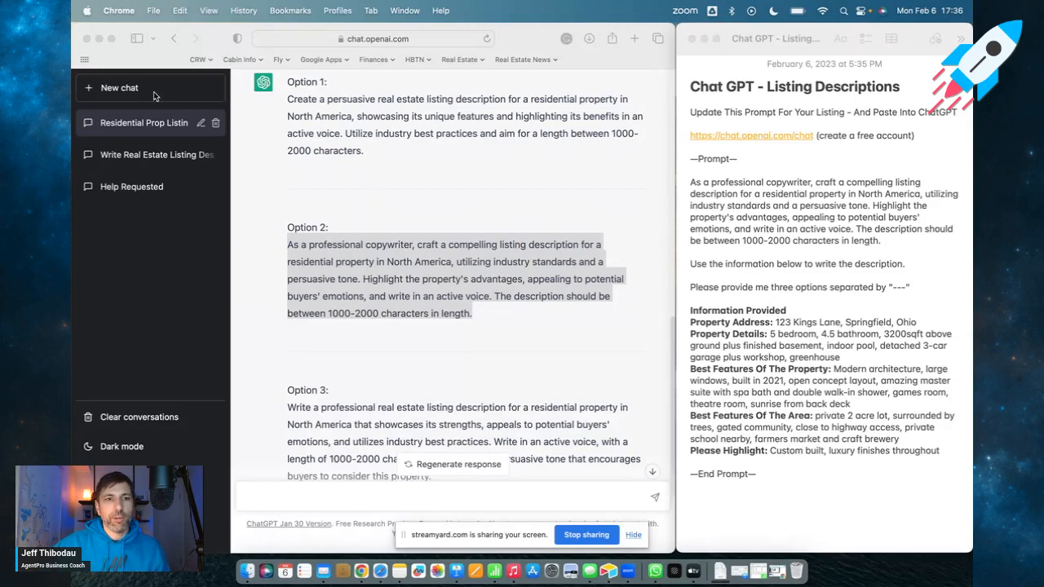
- Start a fresh, empty chat from the left sidebar, leaving the residential listing conversation
left_click(119, 88)
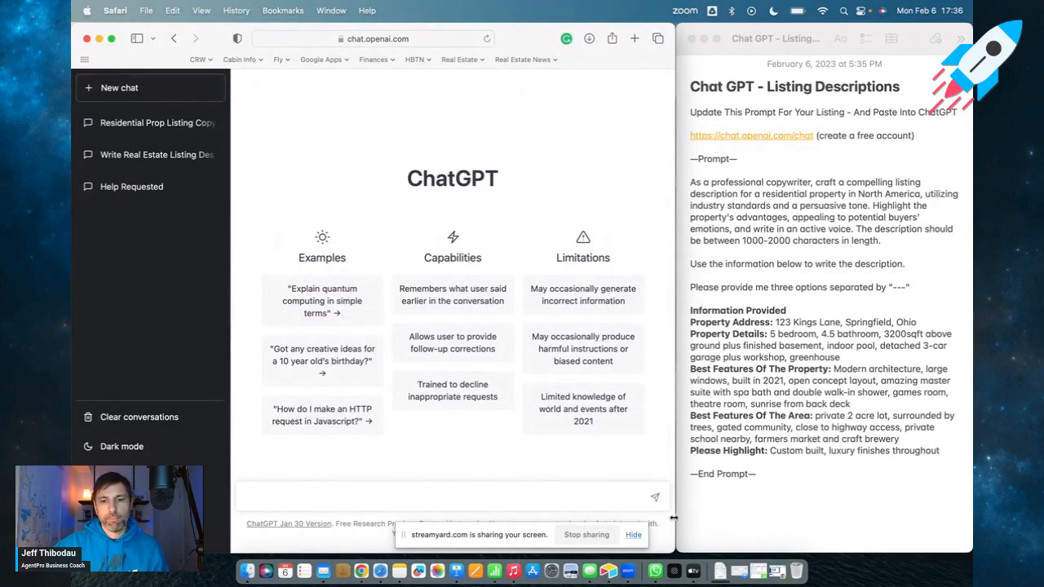
mouse_move(630, 195)
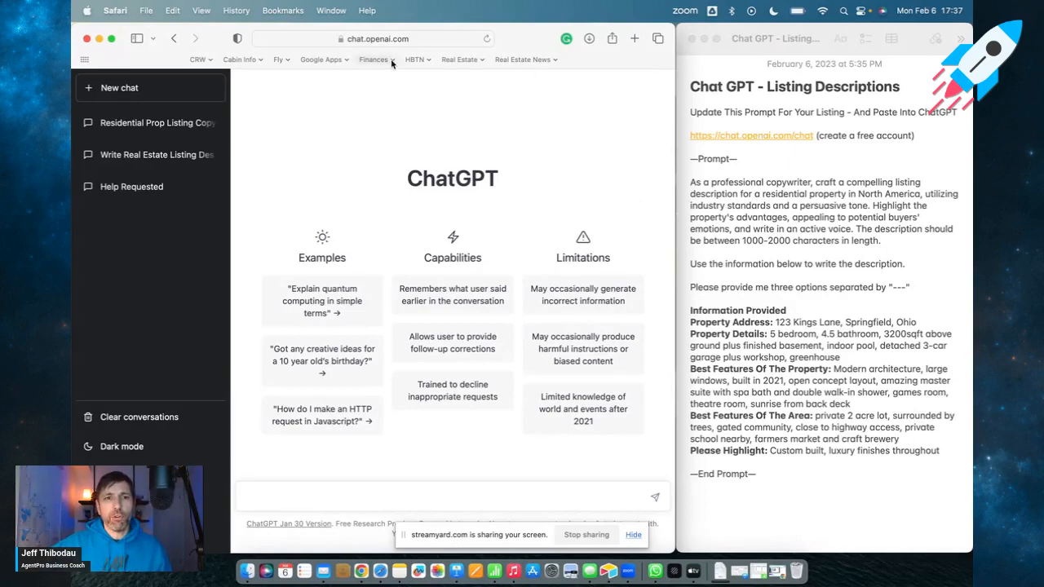
left_click(372, 39)
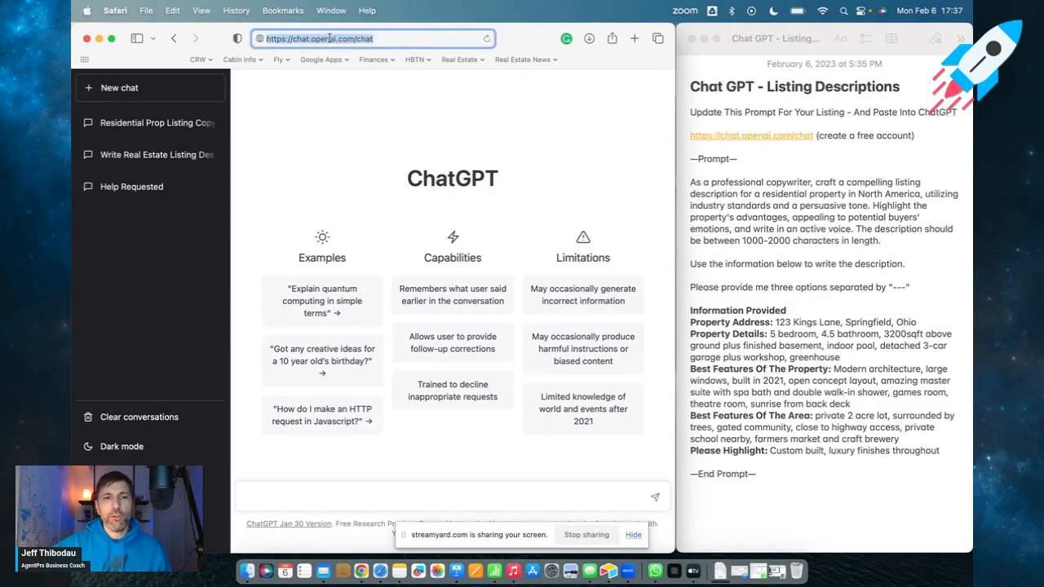
mouse_move(528, 168)
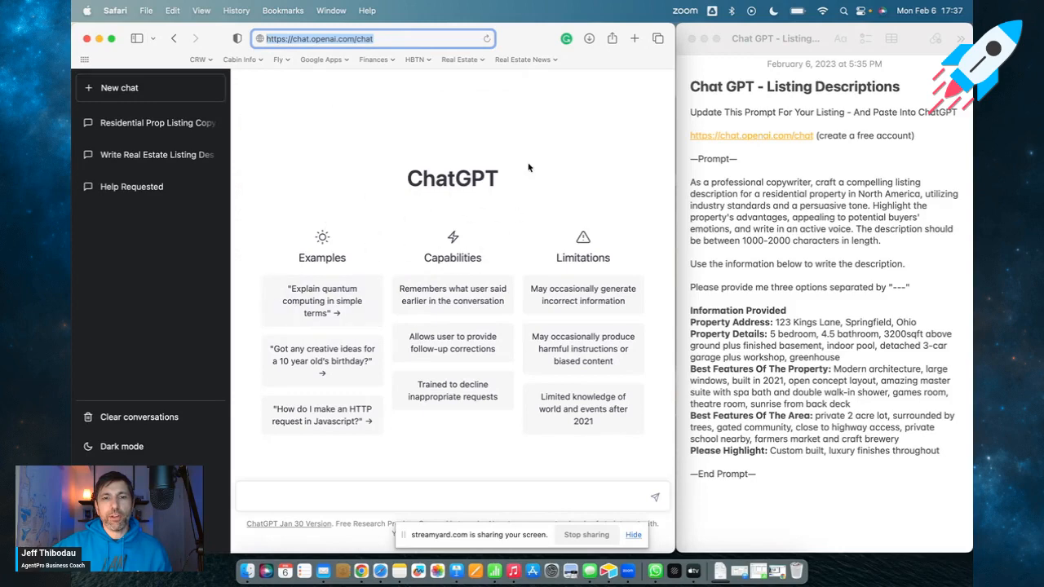
mouse_move(343, 232)
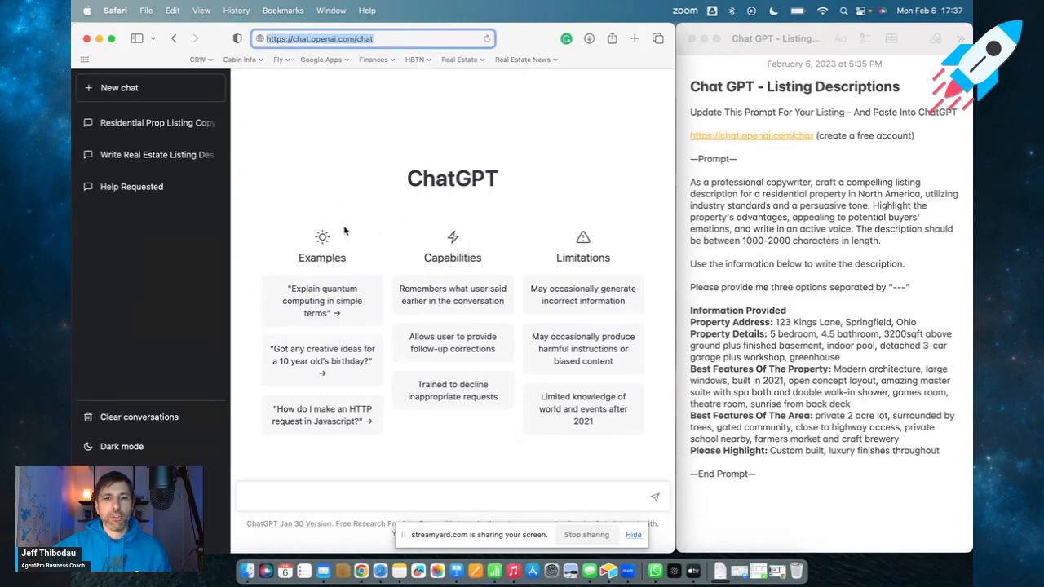
mouse_move(383, 197)
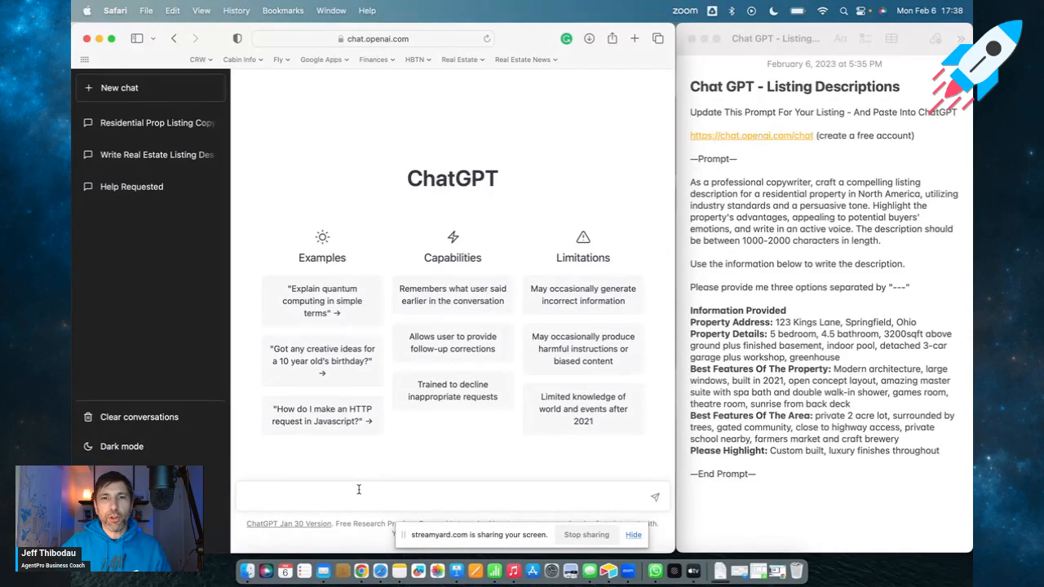
mouse_move(394, 243)
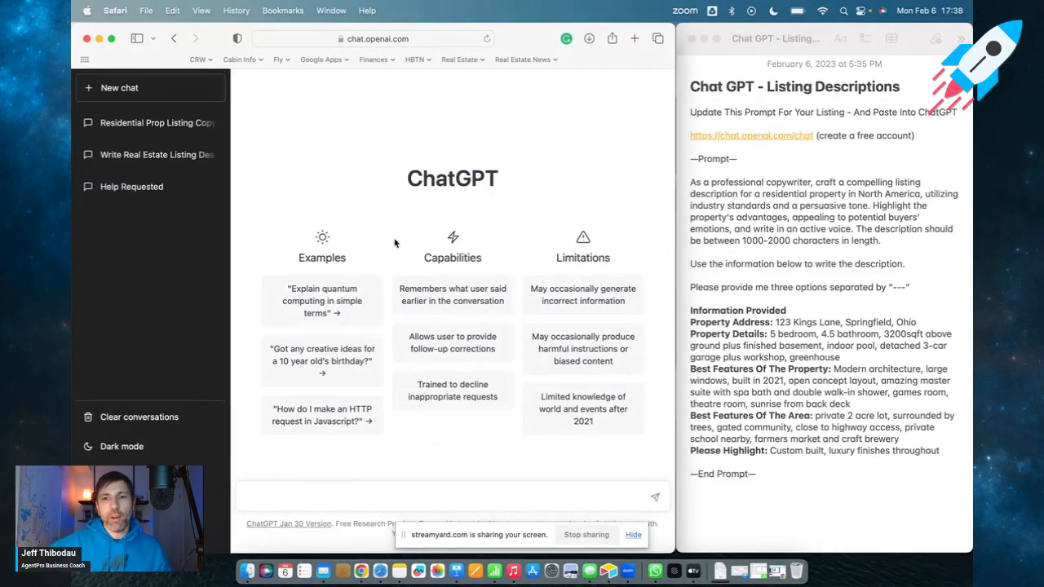
mouse_move(770, 287)
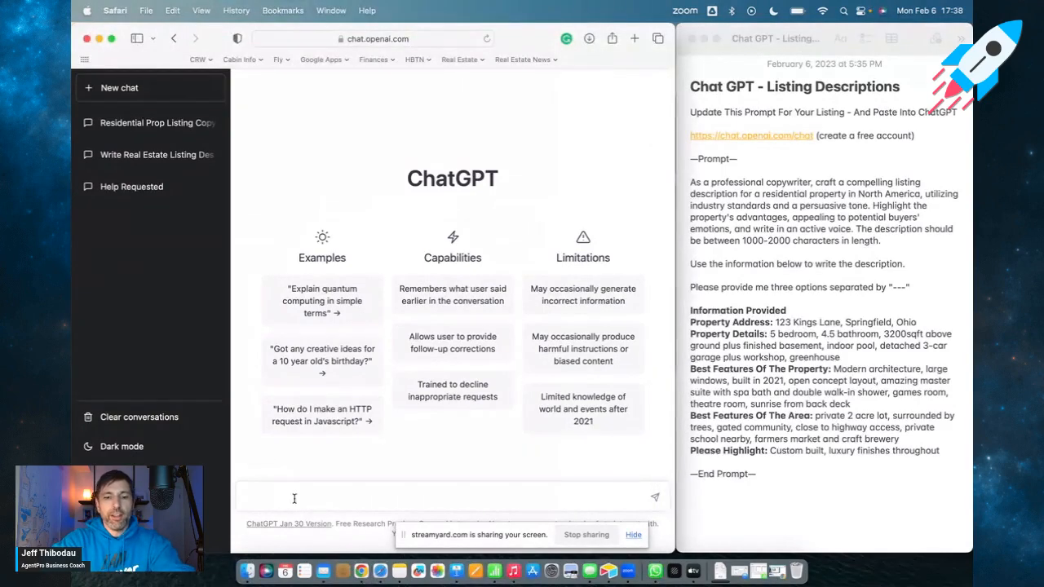
- Send 'hello I need help writing my real estate listing descriptions' as the opening message
type("hello I n")
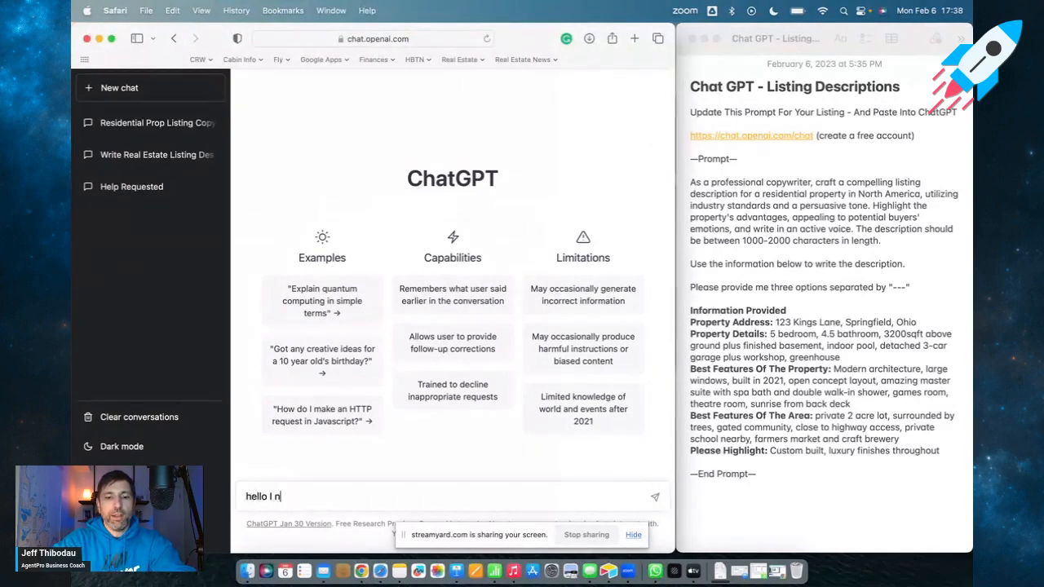
type("eed help writ")
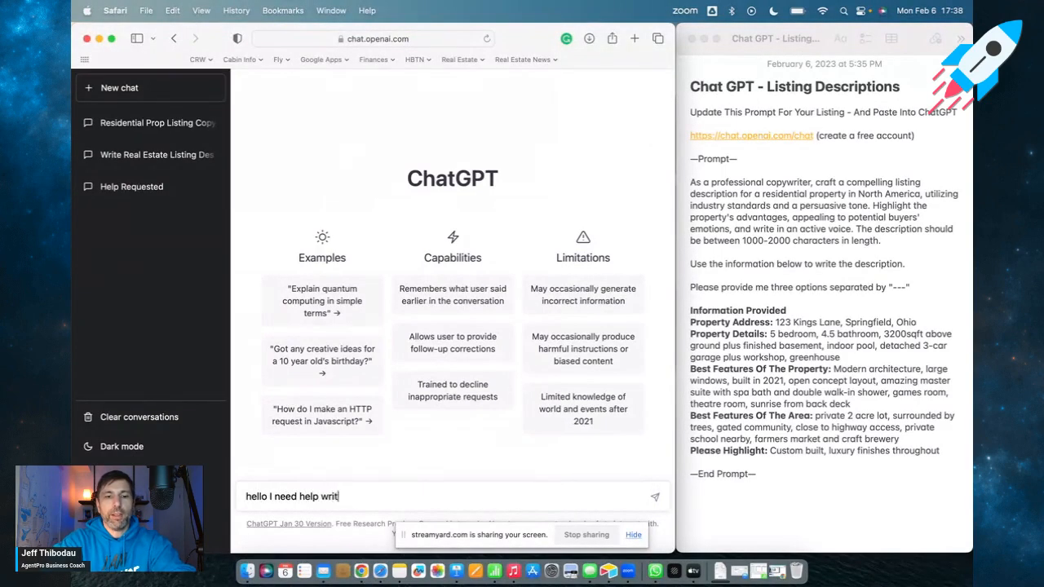
type("ing my")
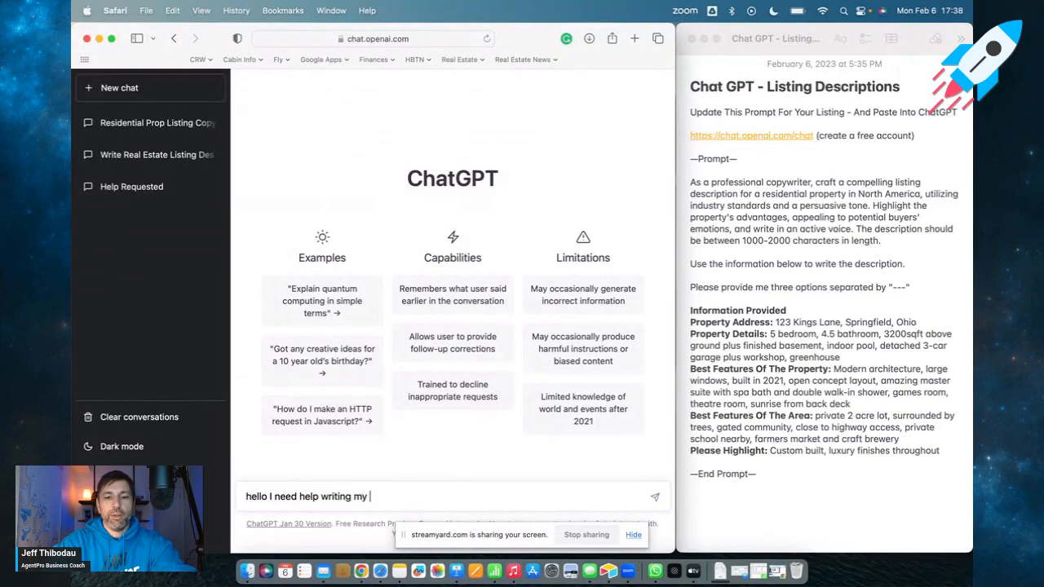
type("real e")
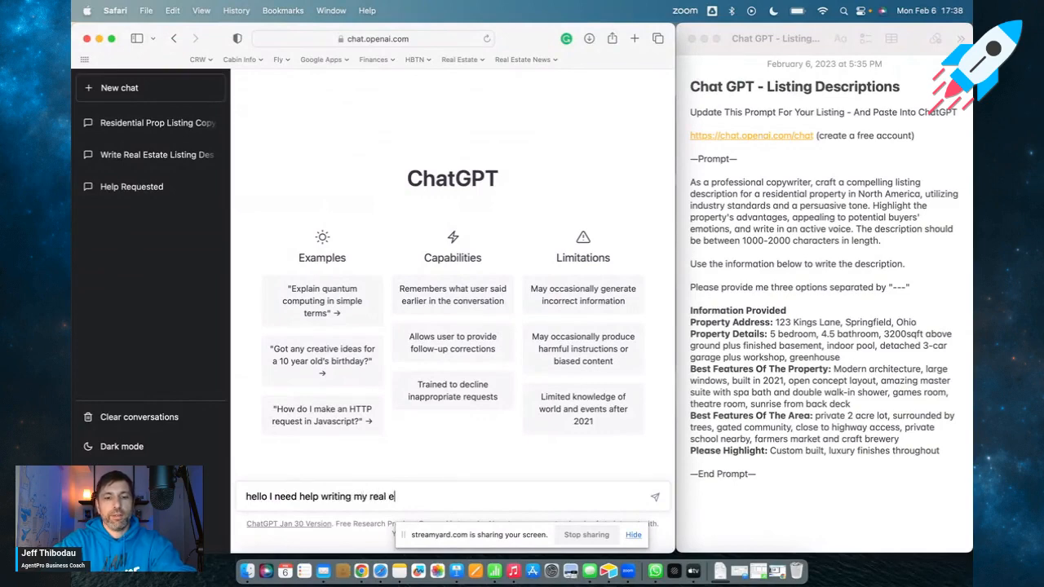
type("estate existing")
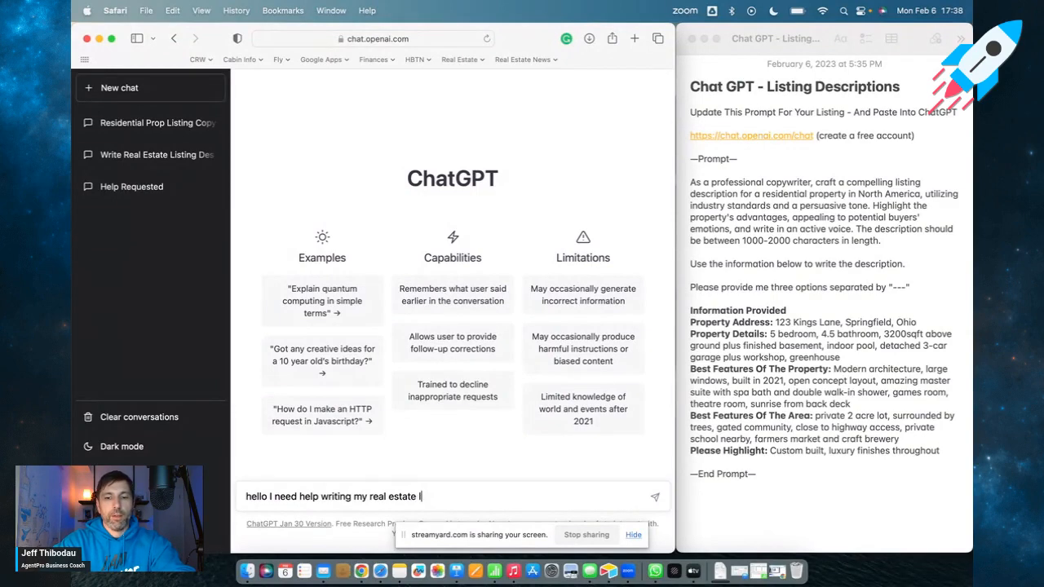
type("listing descri")
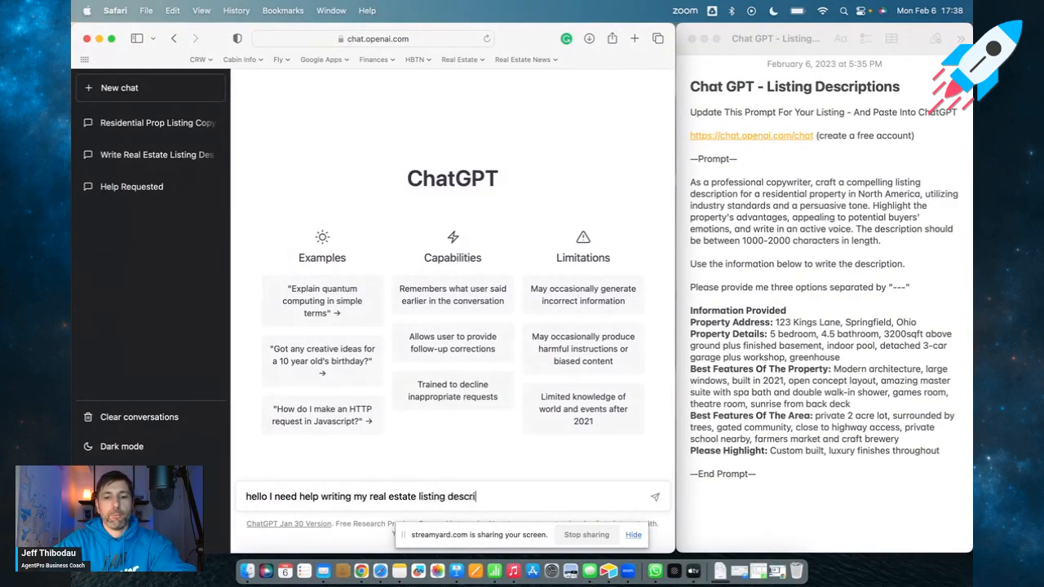
key("Return")
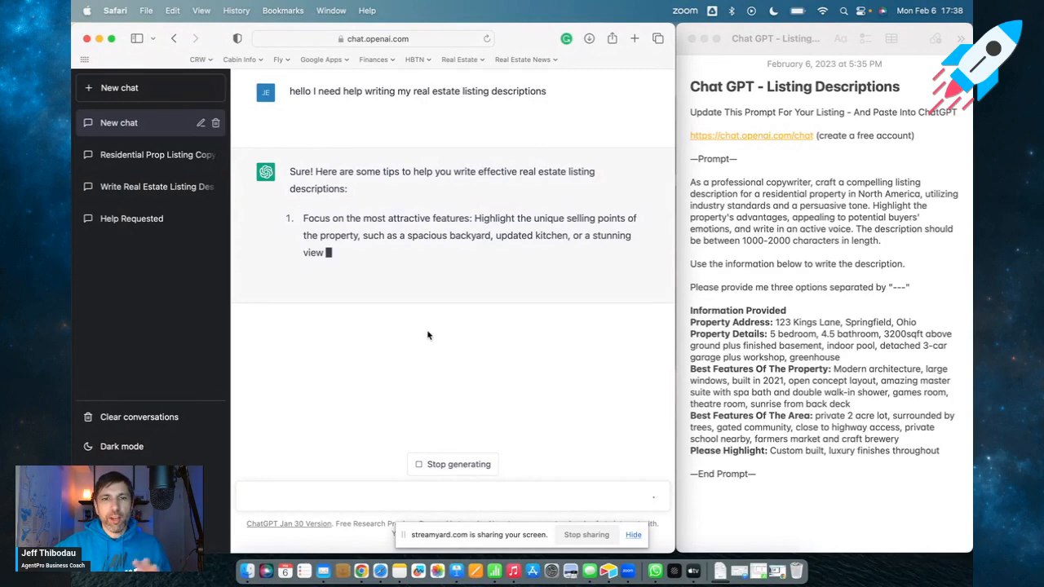
mouse_move(417, 333)
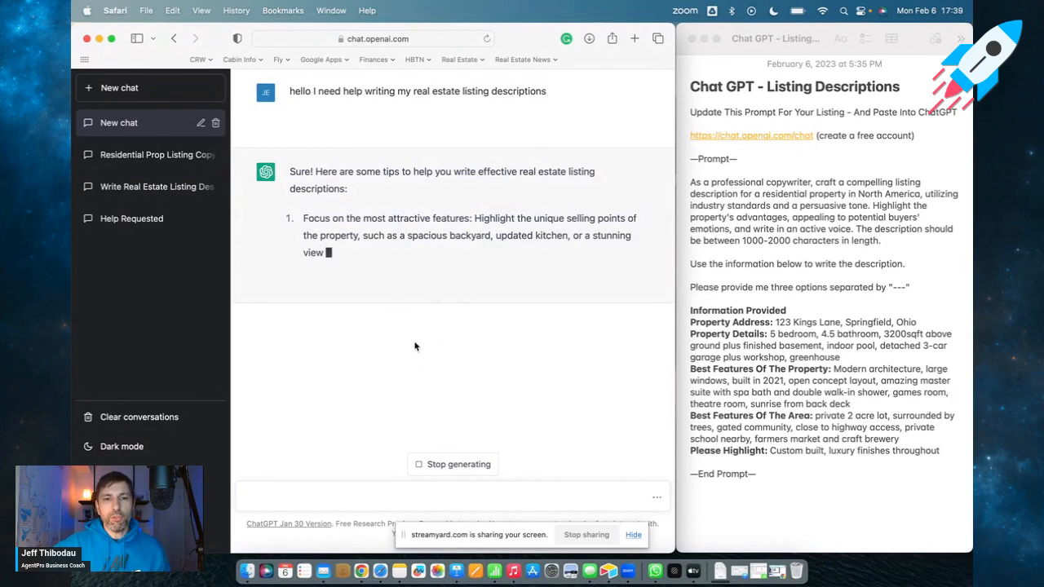
mouse_move(420, 324)
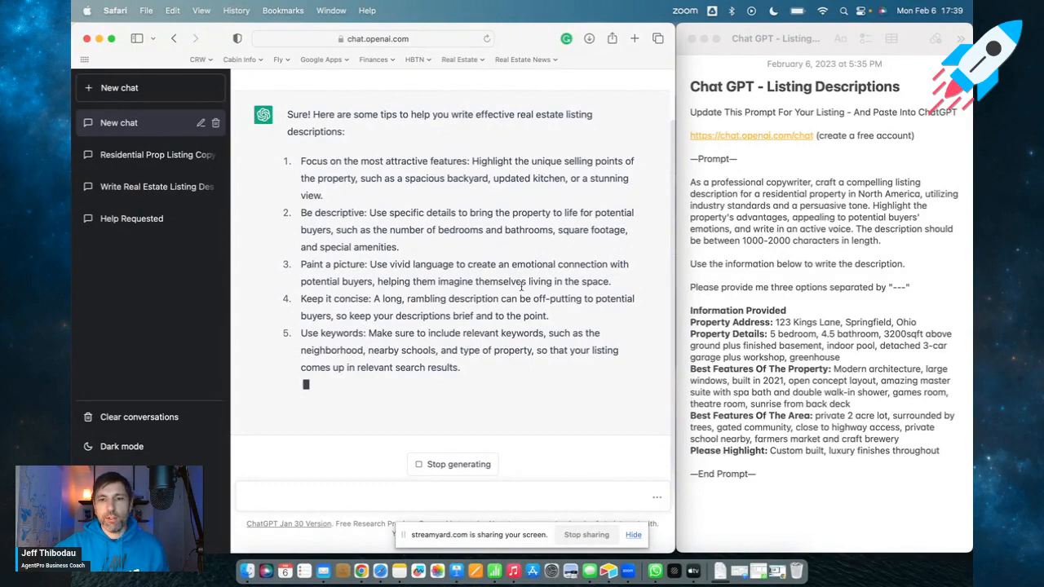
- Scroll down through ChatGPT's numbered tips for effective listing descriptions
scroll("down", 3)
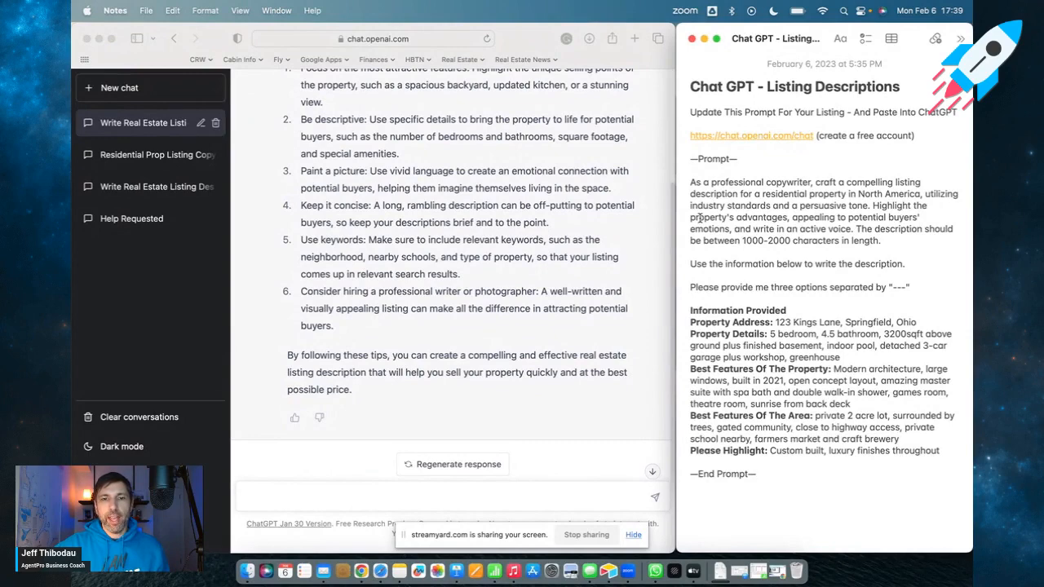
left_click(753, 473)
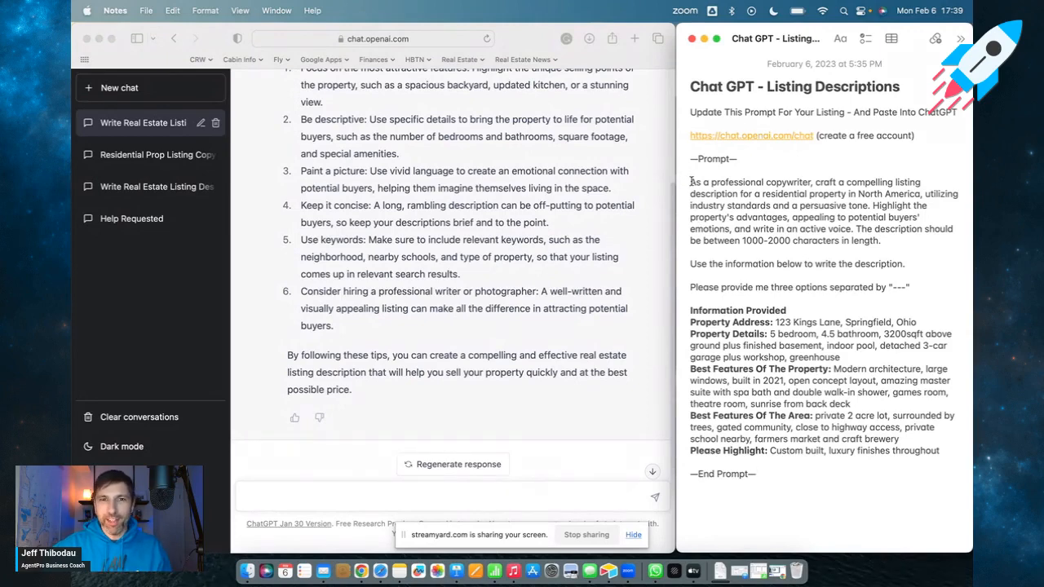
left_click(754, 473)
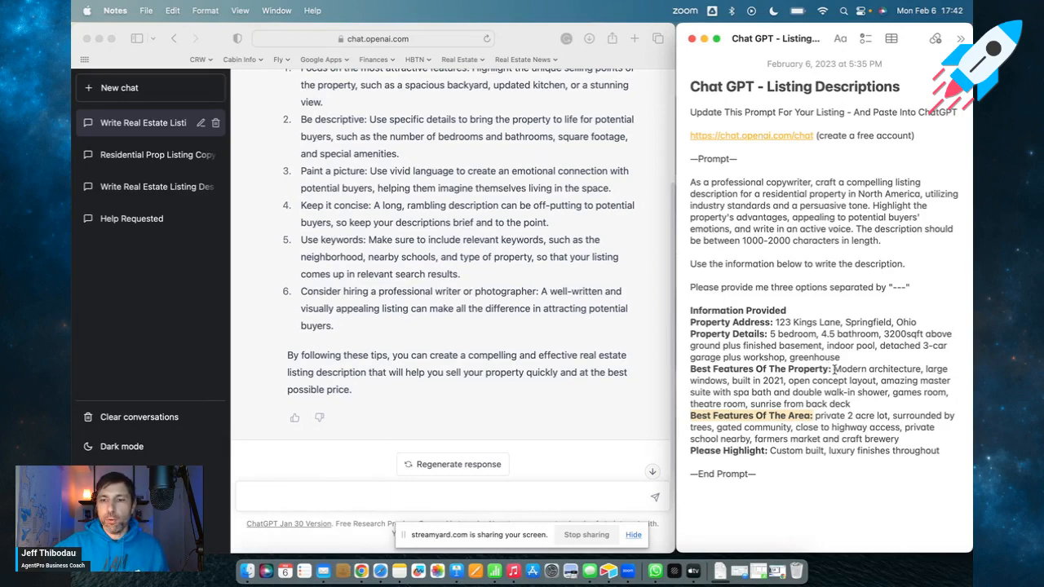
double_click(877, 369)
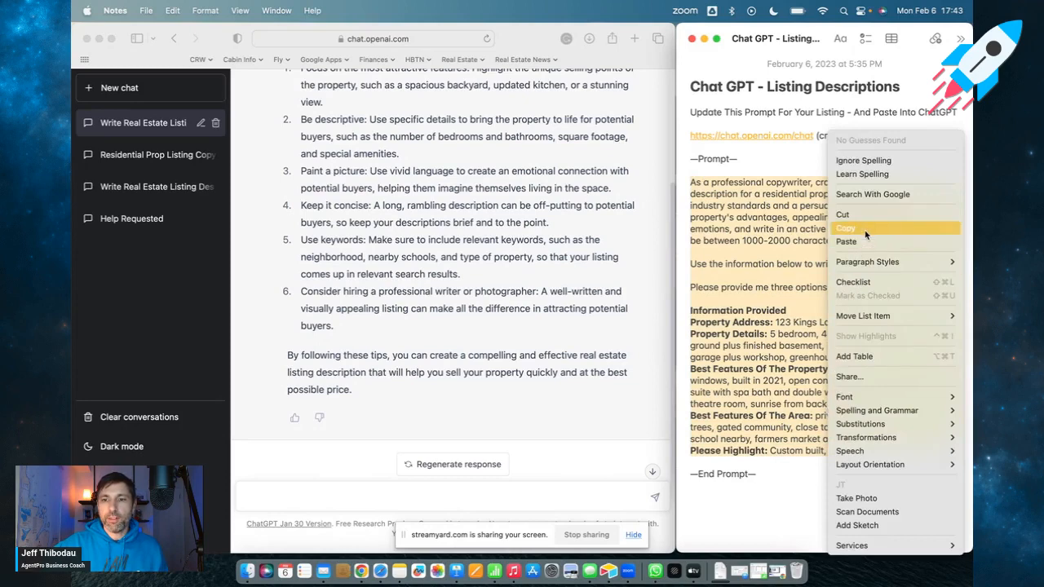
- Copy the marked listing prompt for 123 Kings Lane and scroll to follow ChatGPT's reply
left_click(845, 228)
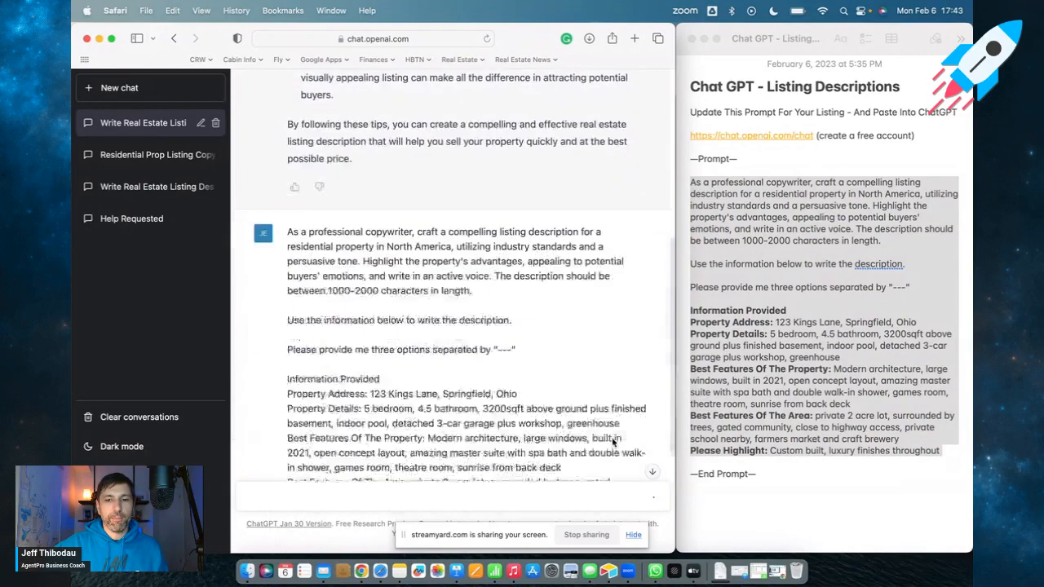
scroll("down", 3)
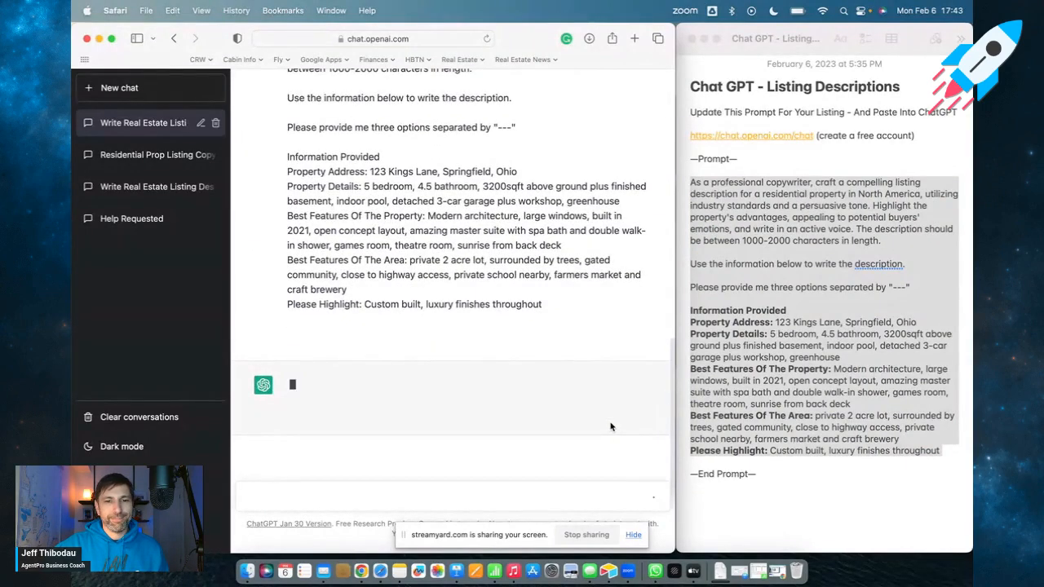
mouse_move(584, 423)
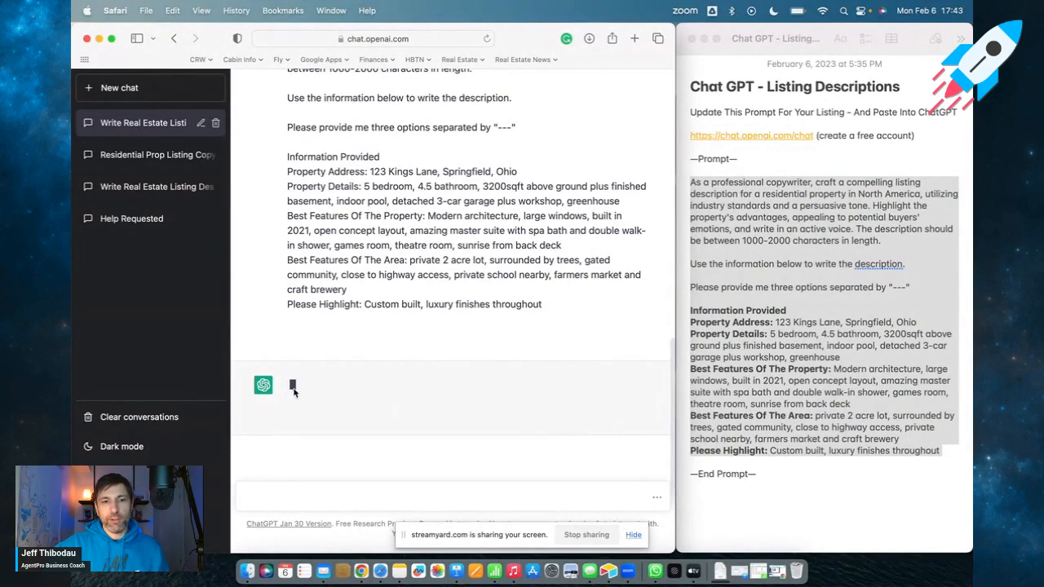
mouse_move(499, 391)
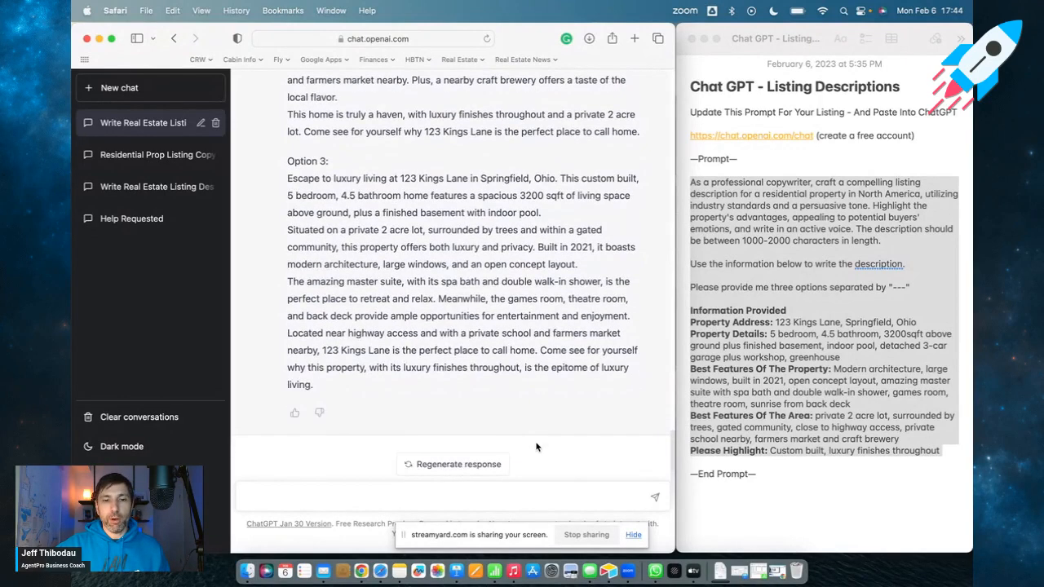
- Select the whole Option 2 listing description for 123 Kings Lane
scroll("up", 3)
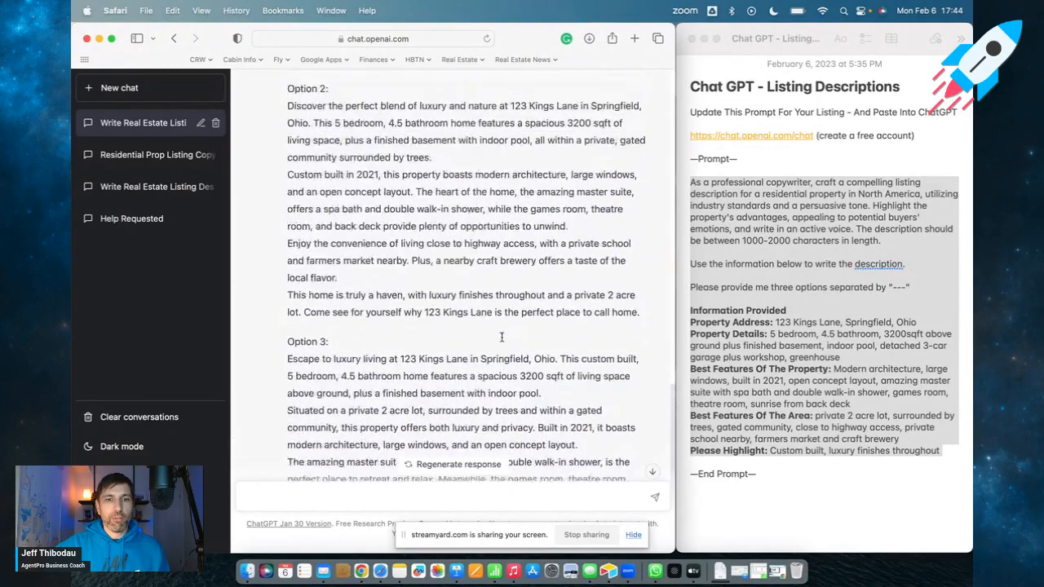
scroll("up", 3)
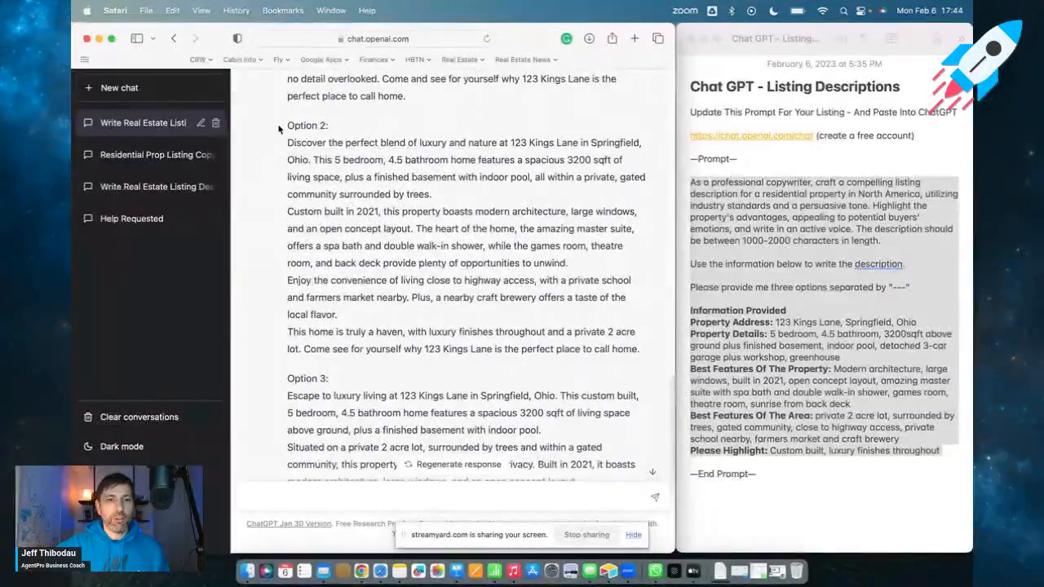
left_click_drag(287, 144, 641, 349)
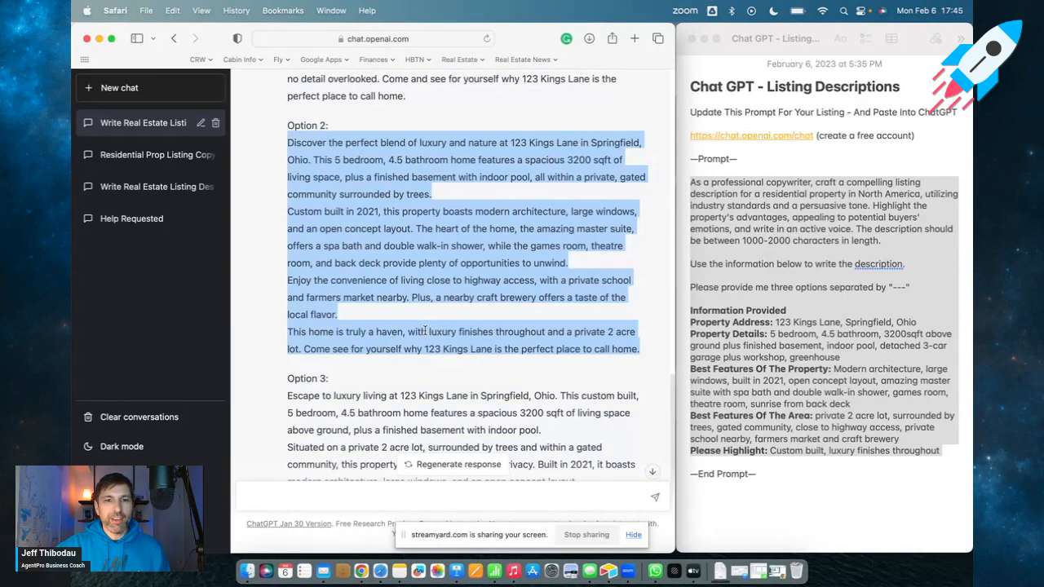
mouse_move(398, 300)
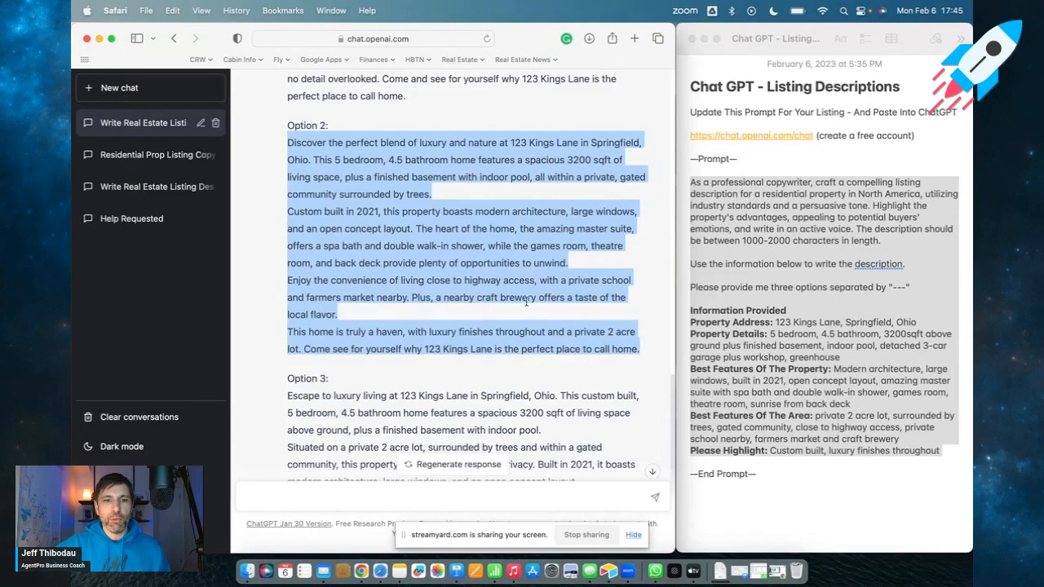
mouse_move(362, 336)
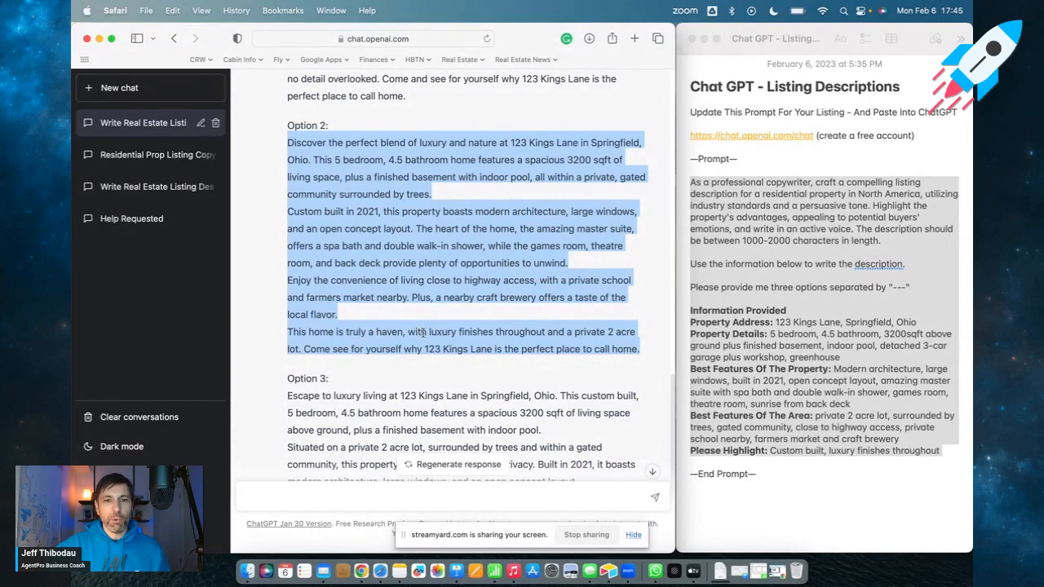
mouse_move(555, 332)
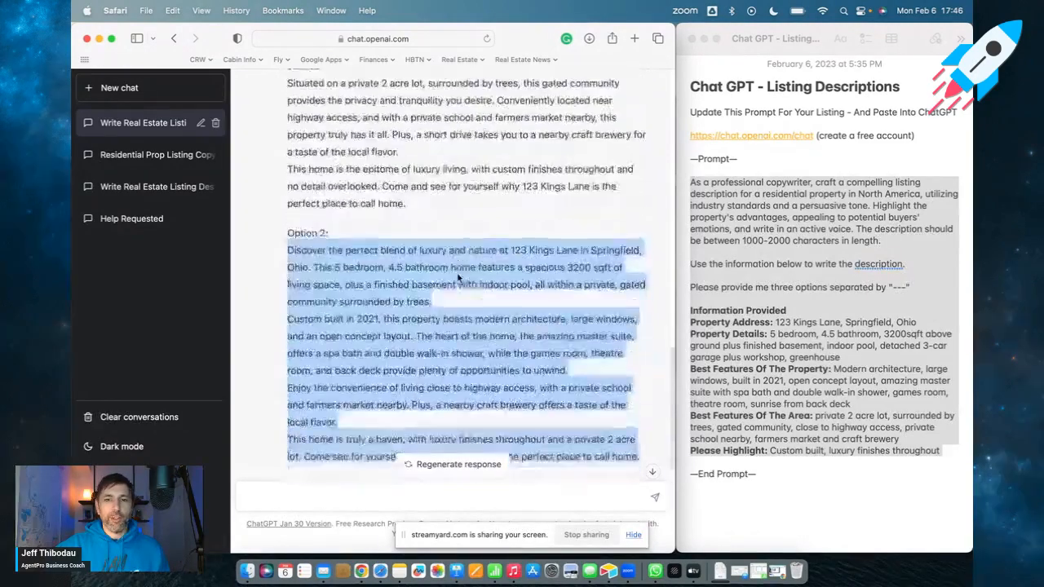
- Write 'Thanks. Can you write me a caption for post based on option 2' in the message box
scroll("down", 3)
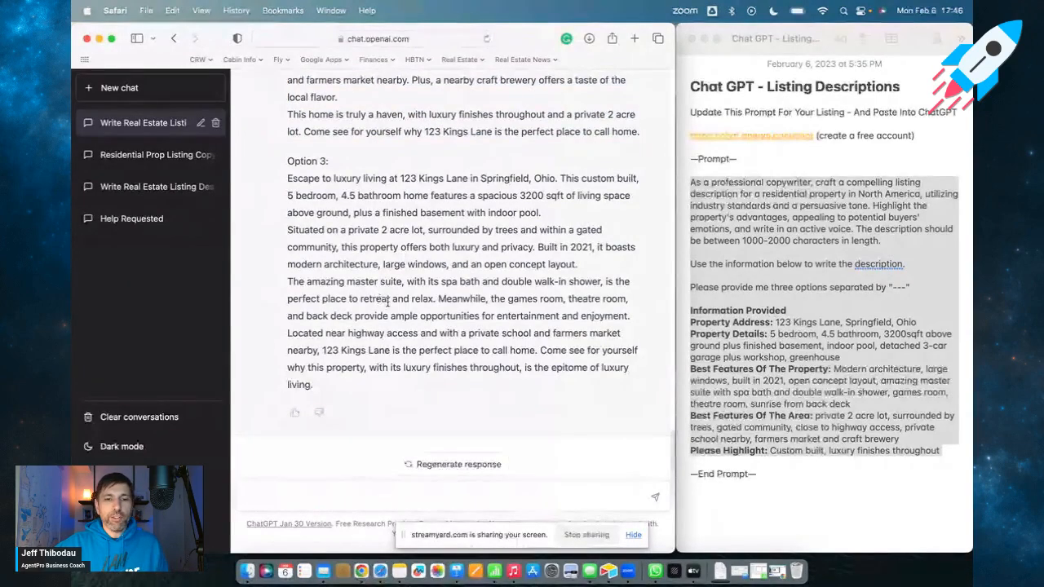
left_click(369, 495)
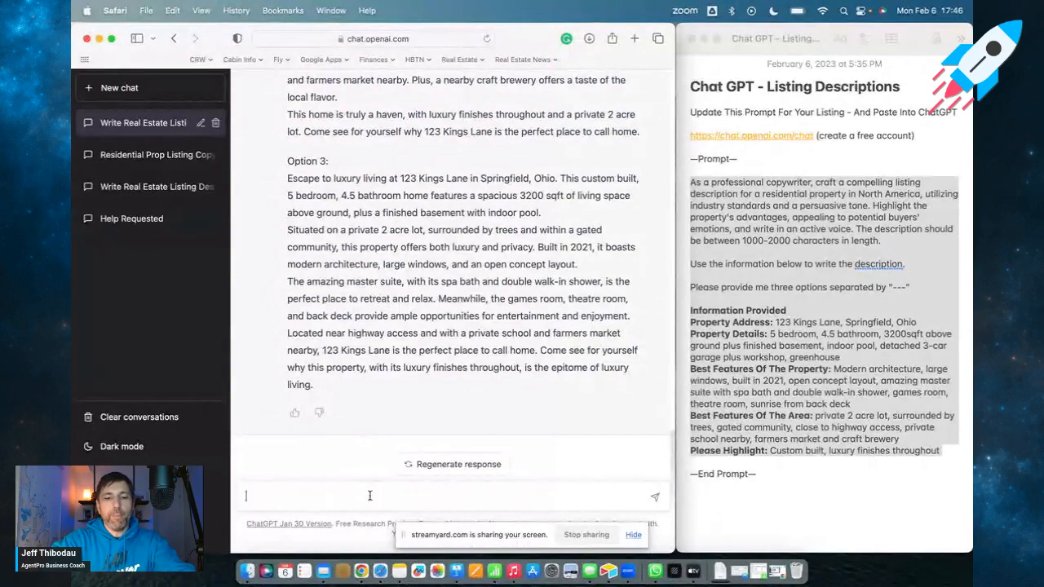
type("Thank")
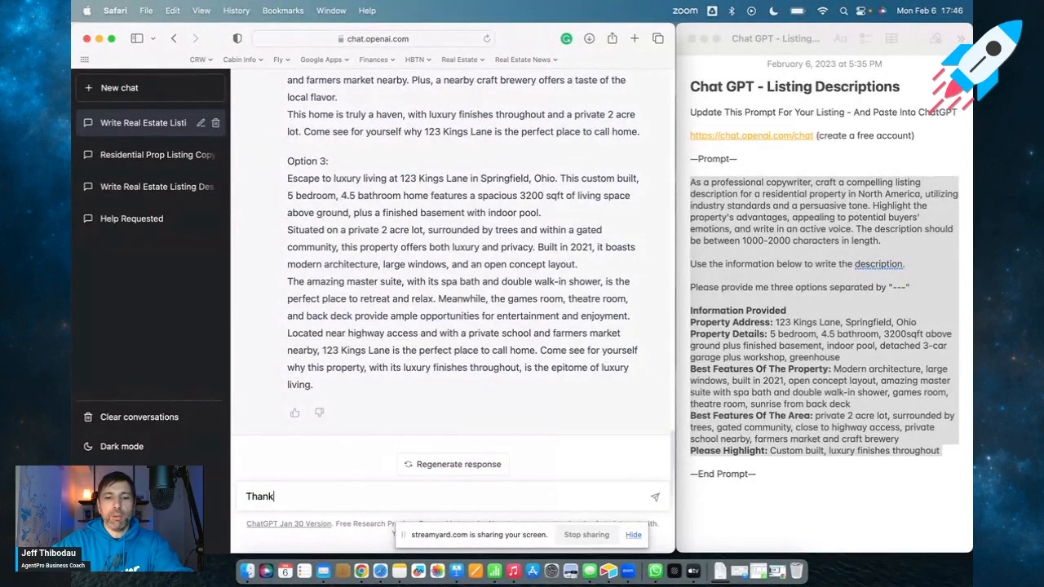
type("s. C")
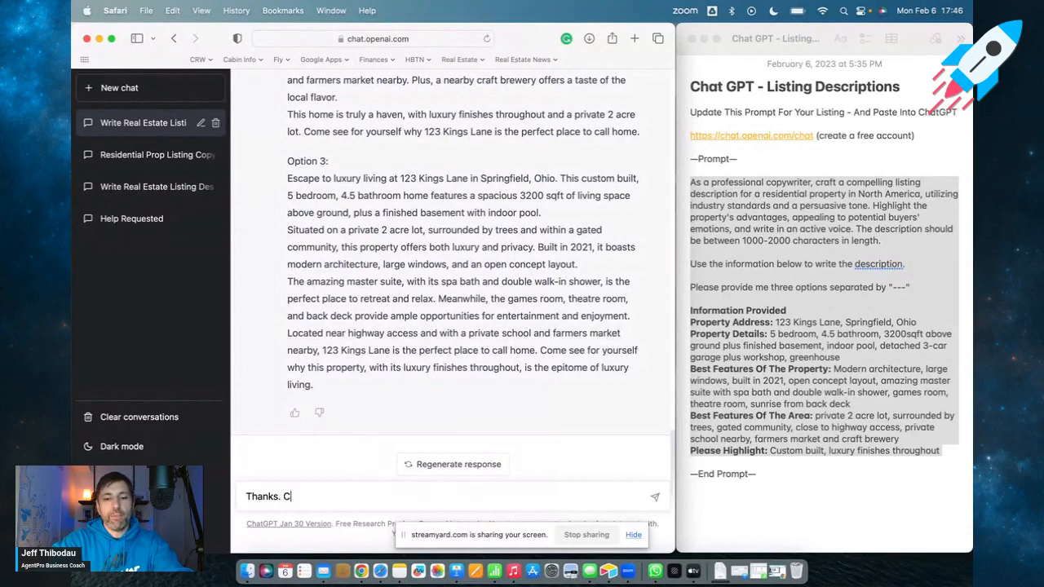
type("an you")
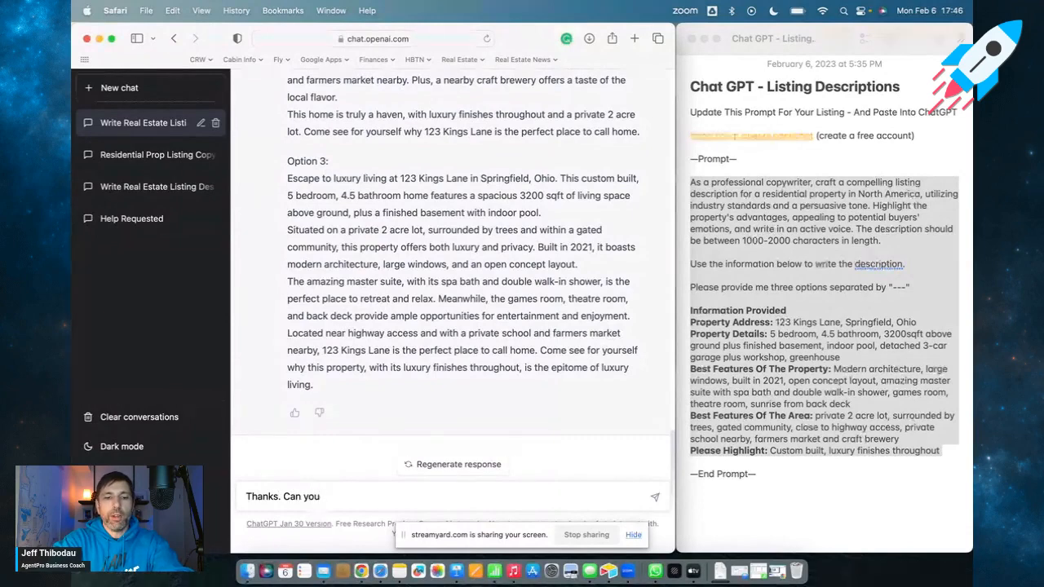
type("write me a cap")
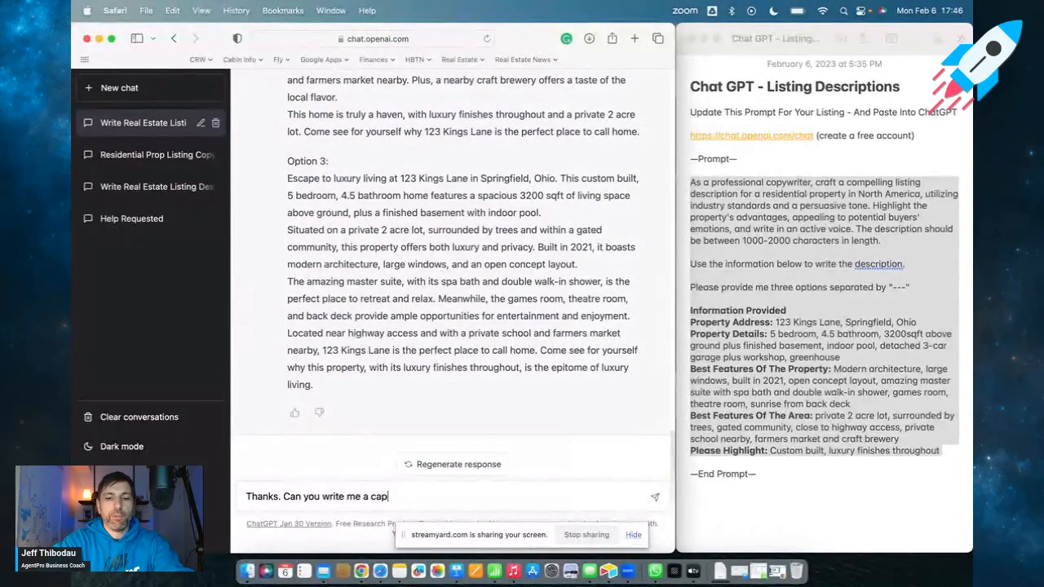
type("tion for my instagram")
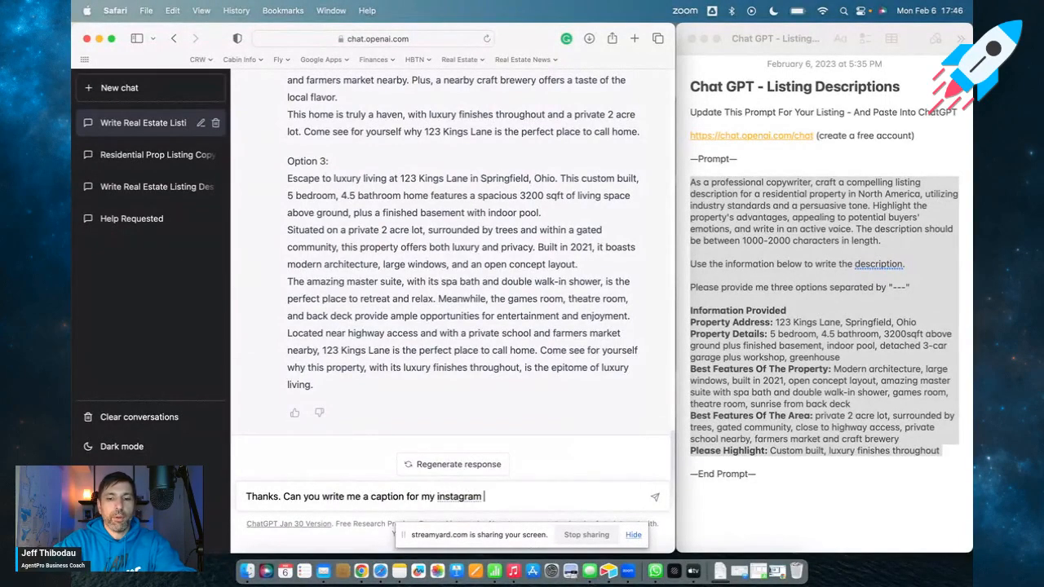
type("post ba")
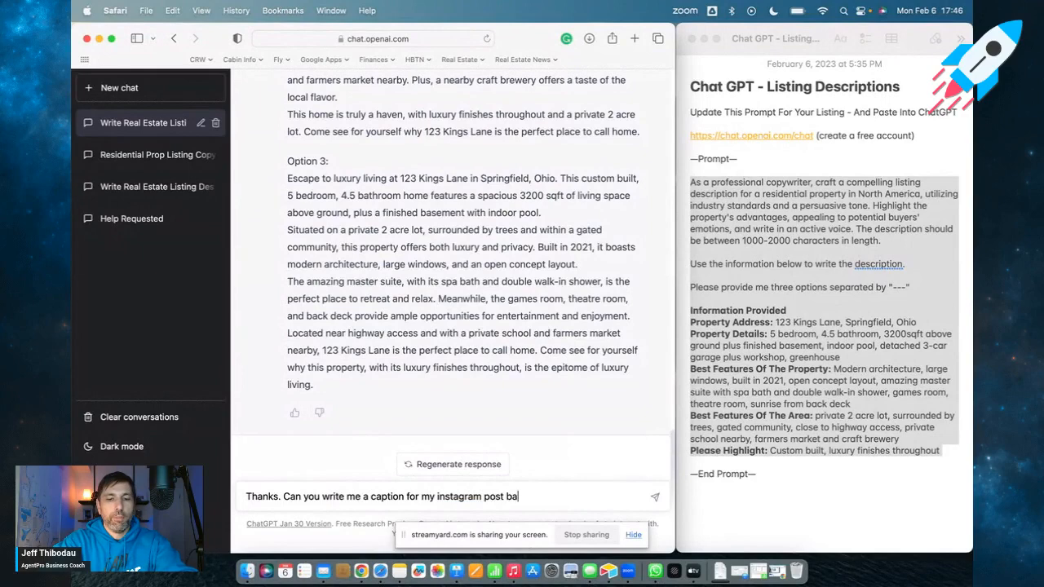
type("sed on opti")
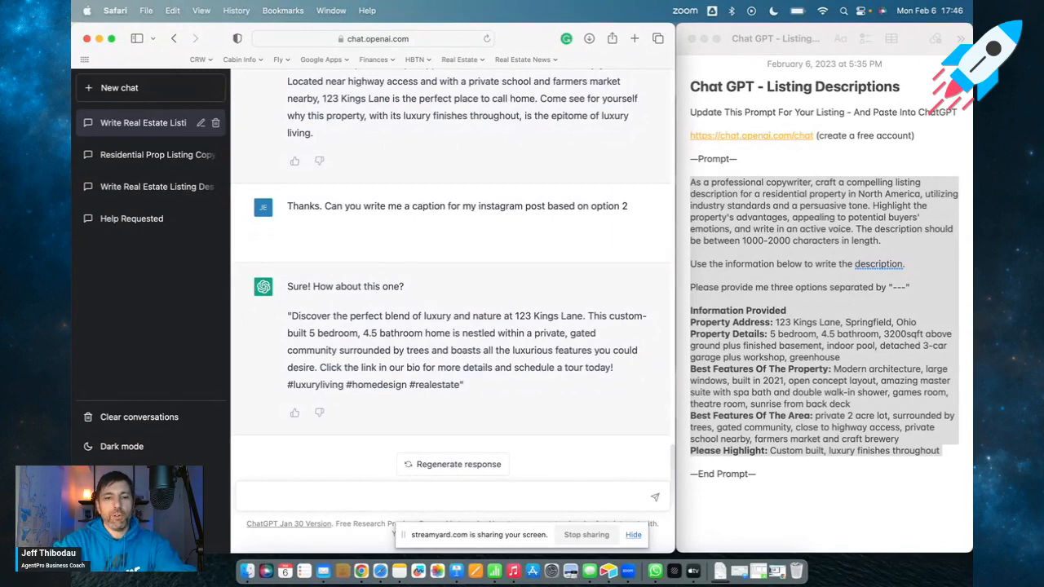
- Send 'Thanks. Can you write me a video script to make a tour video of this property'
type("T")
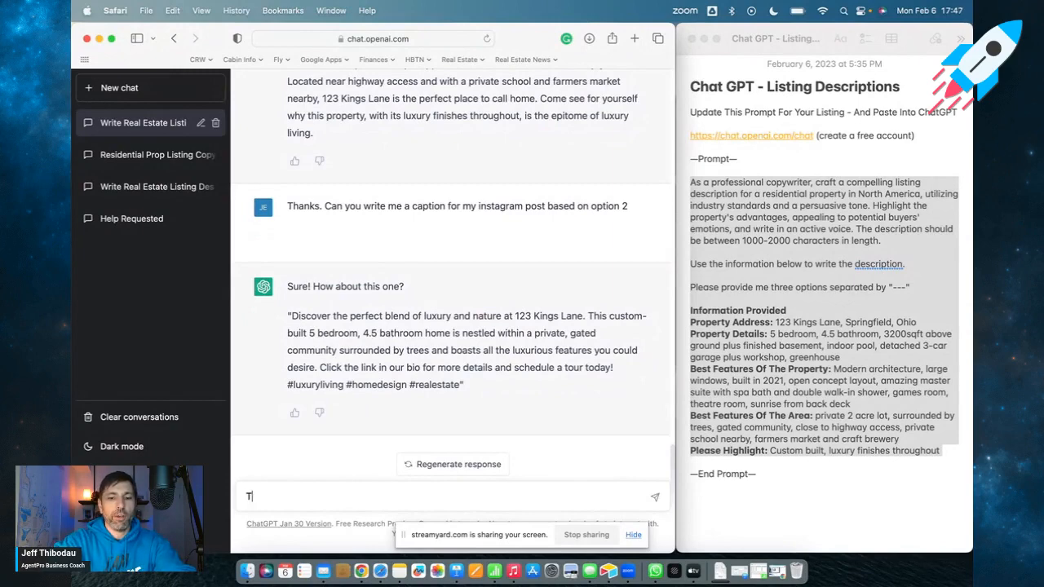
type("hanks")
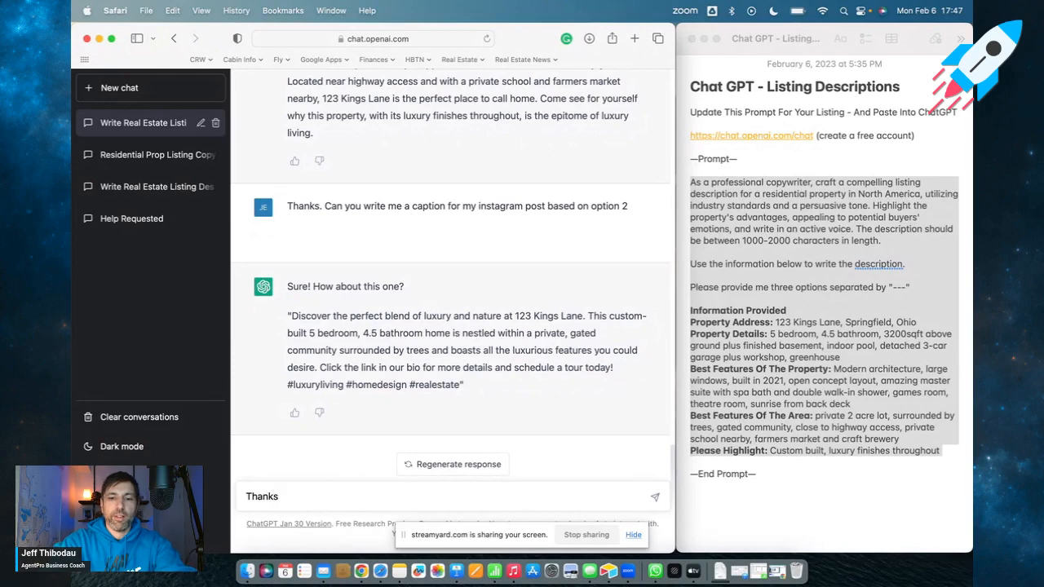
type(". Can you")
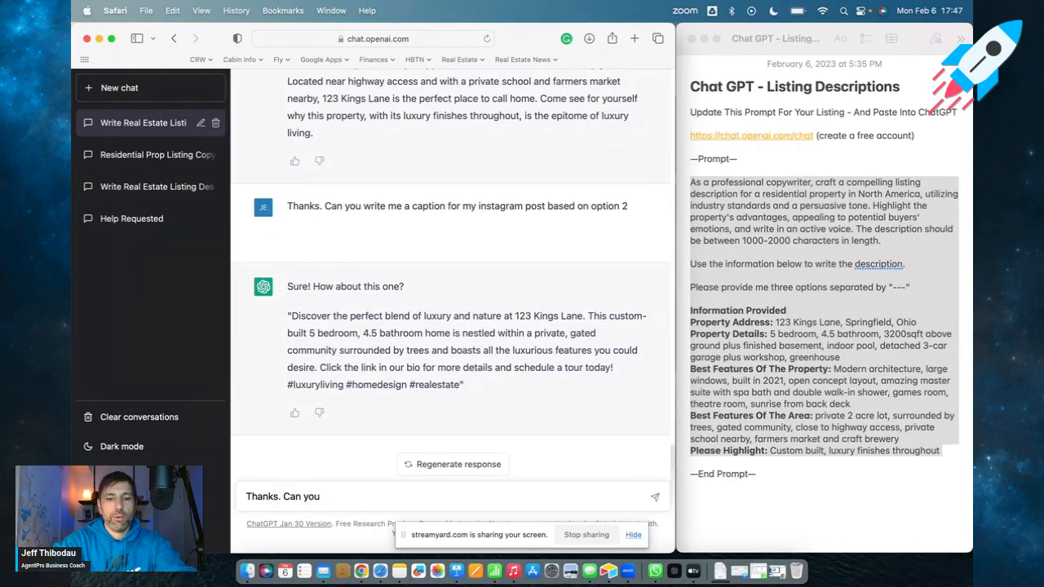
type("write")
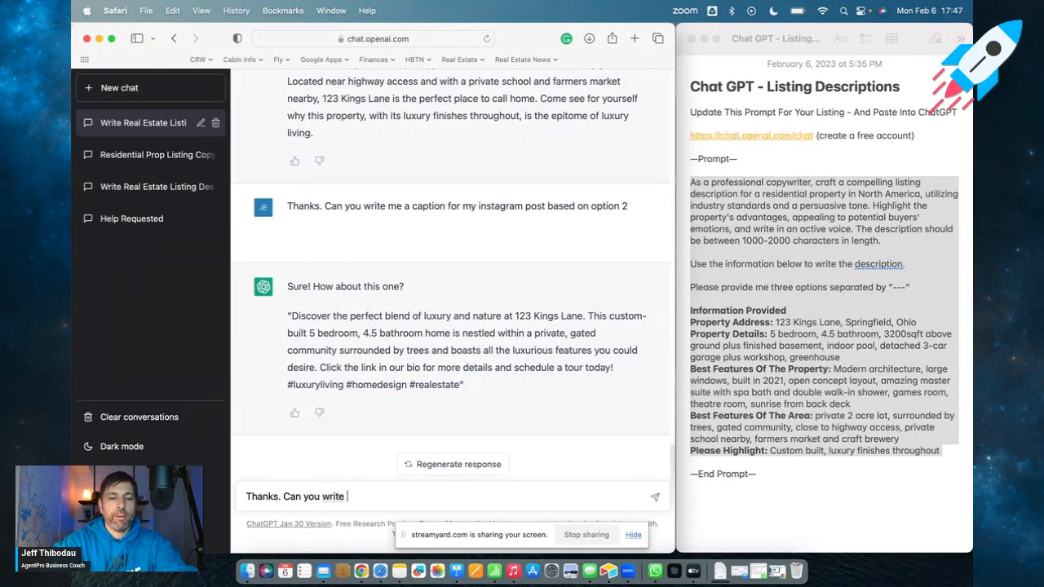
type("me a video")
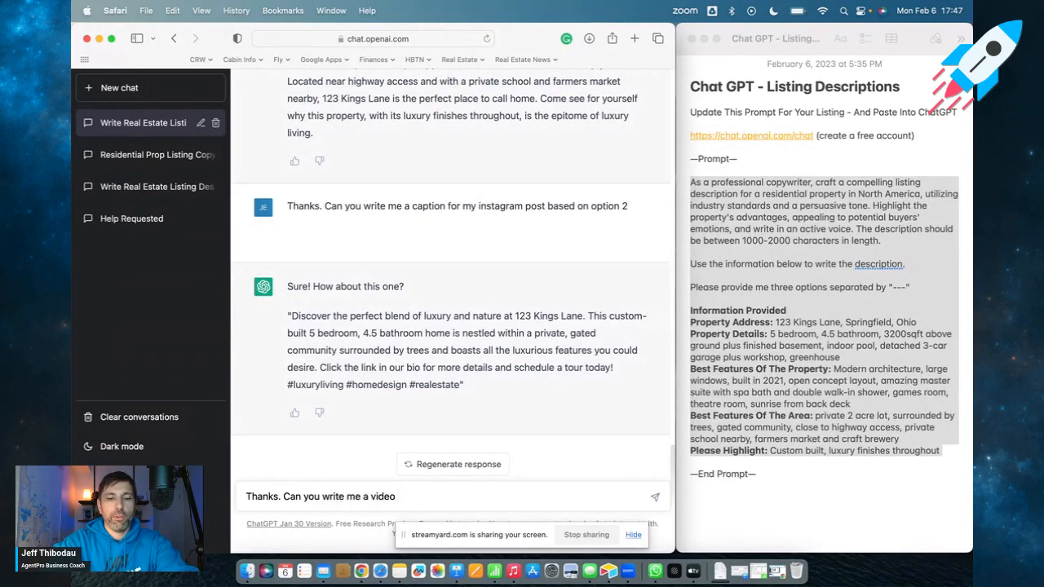
type("sch")
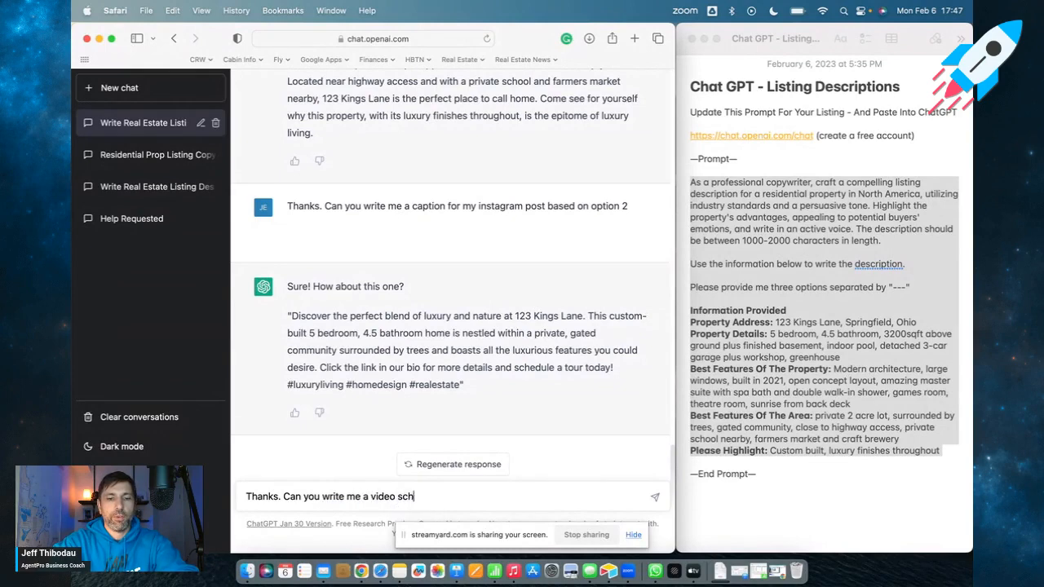
type("ri")
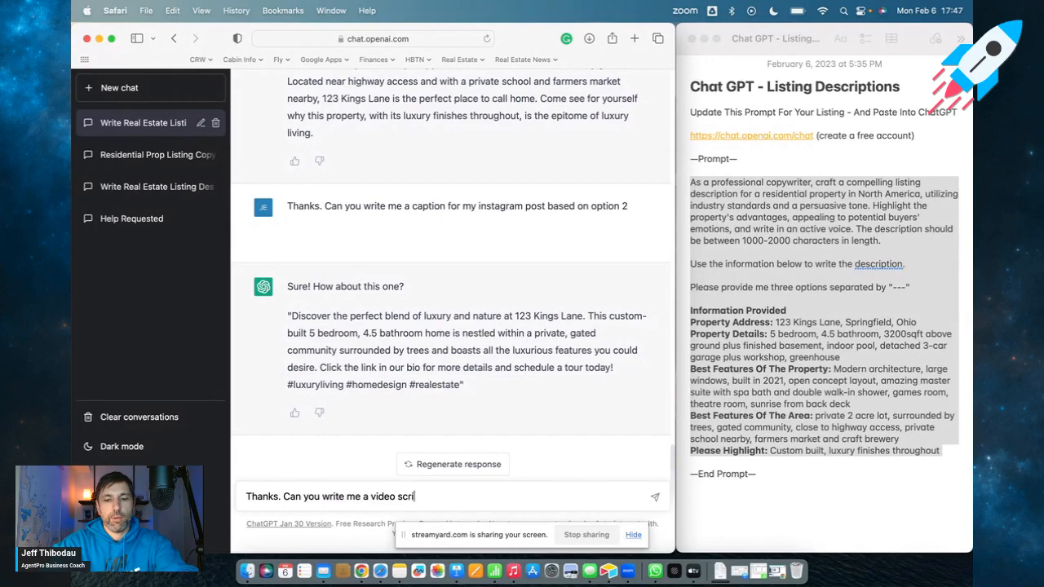
type("pt to make a tour v")
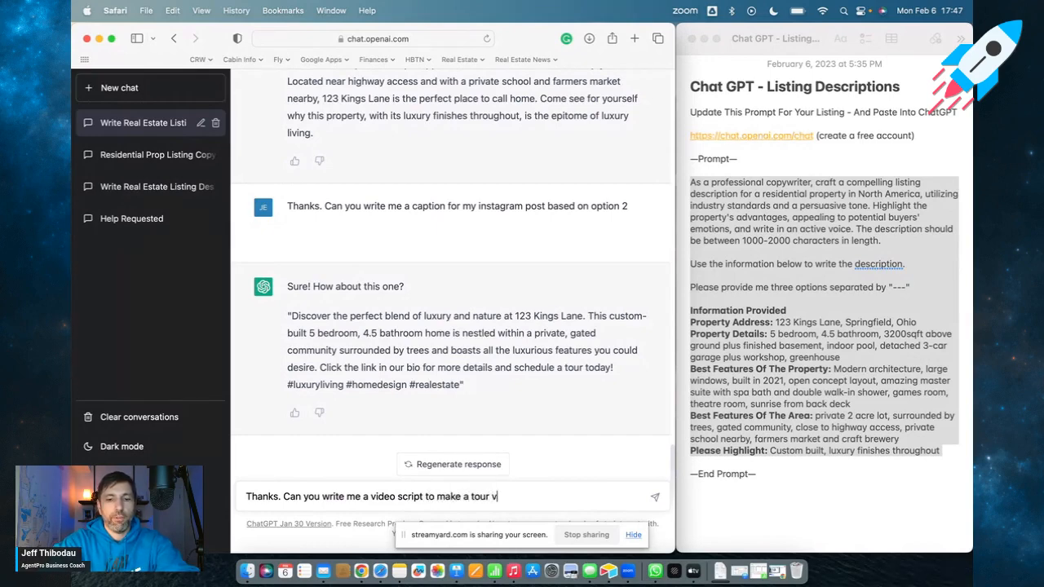
type("ideo of this pro")
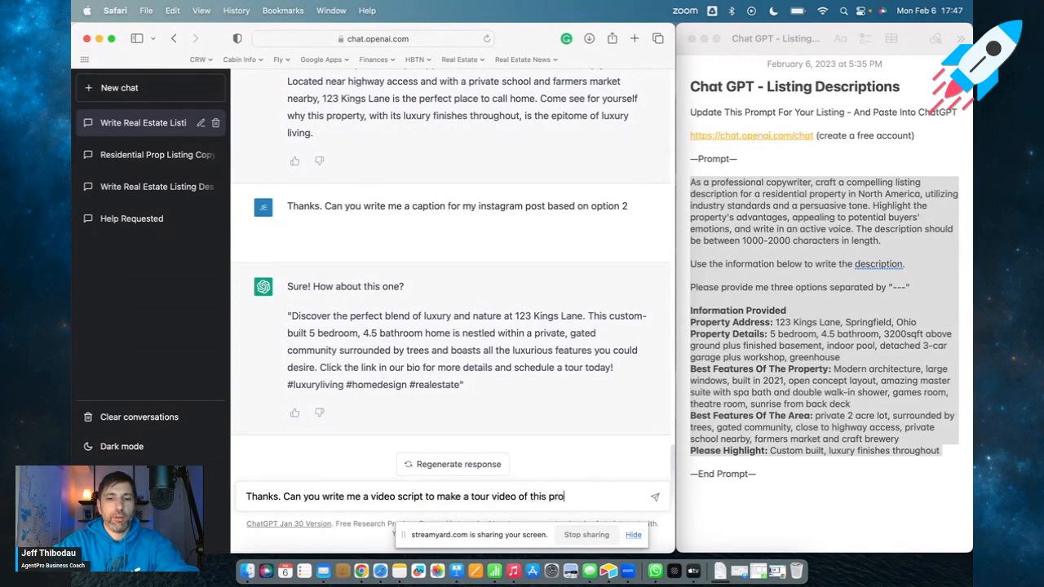
key("Return")
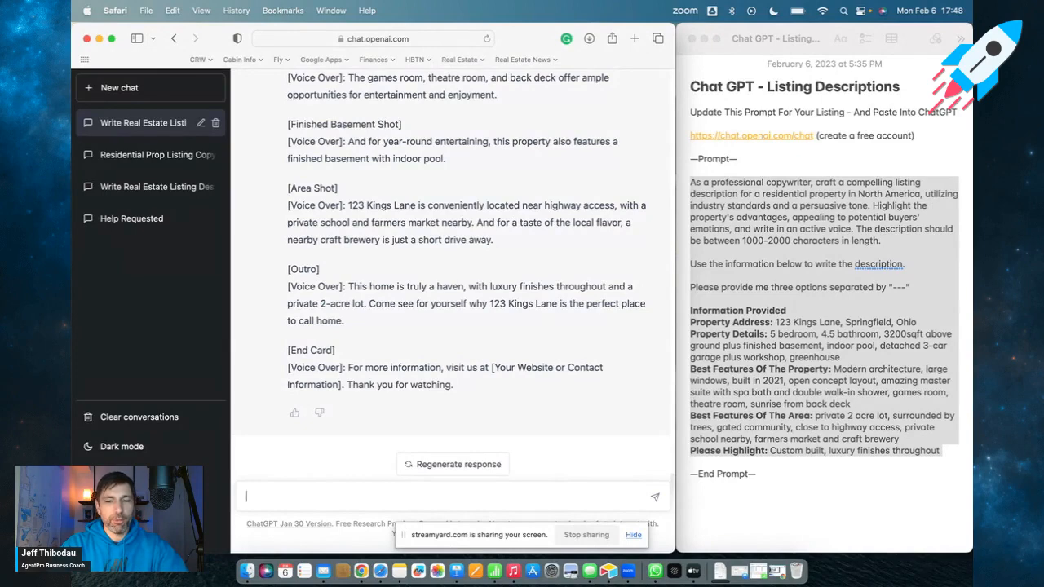
- Send 'Tell me a joke about this property' to get a joke about 123 Kings Lane
type("T")
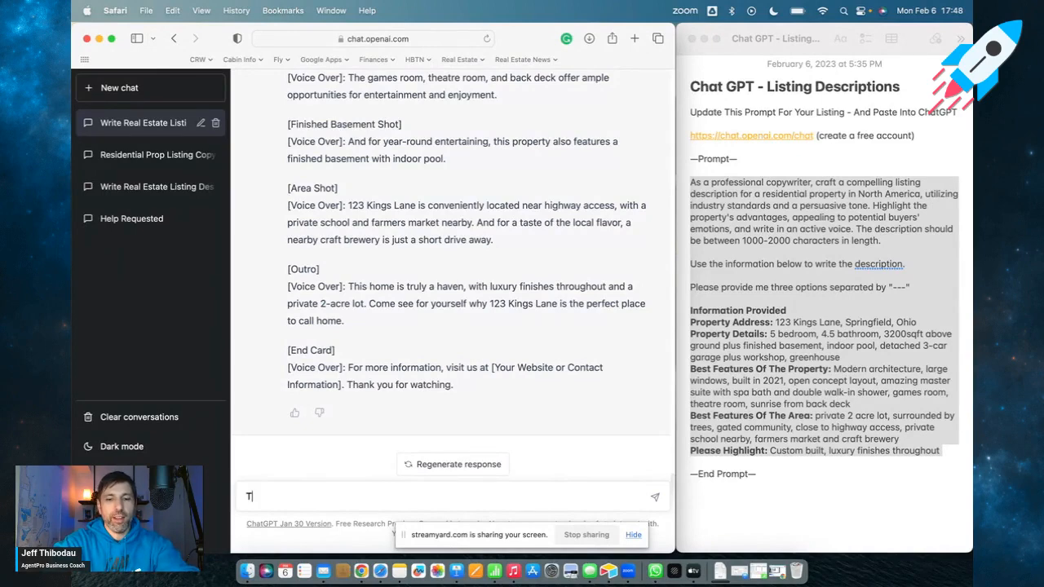
type("ell")
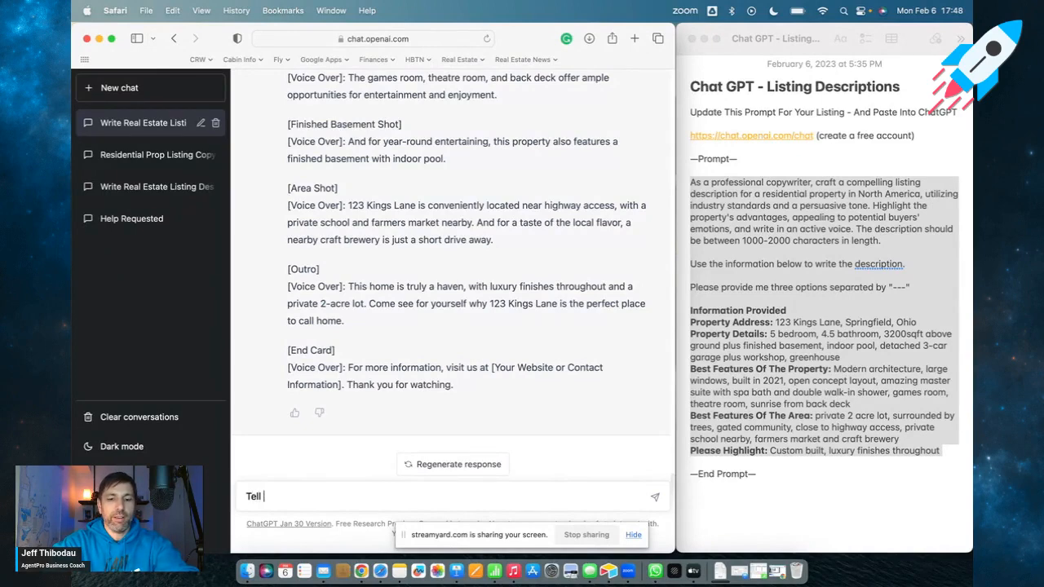
type("m")
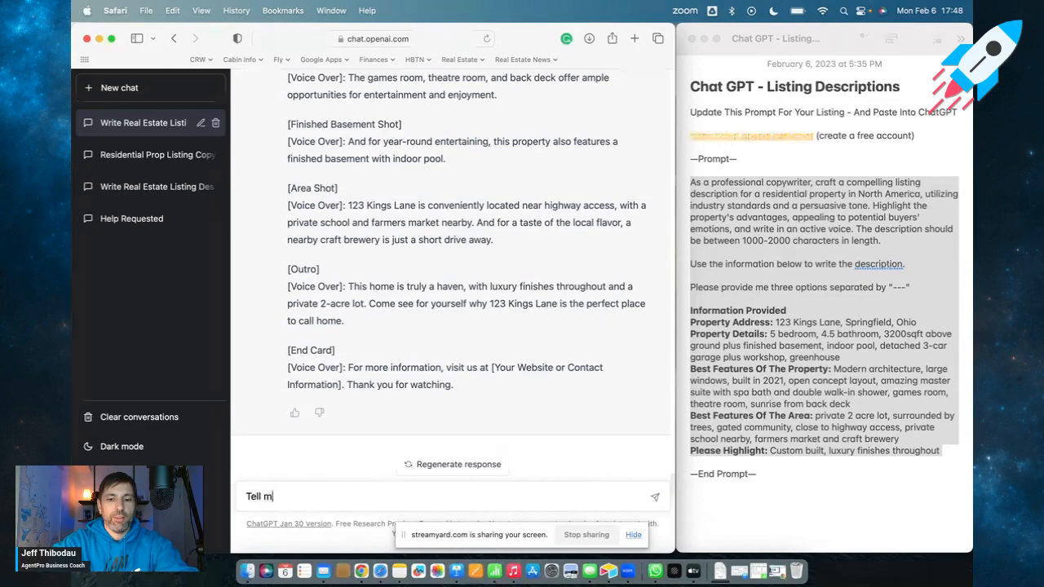
type("e a jo")
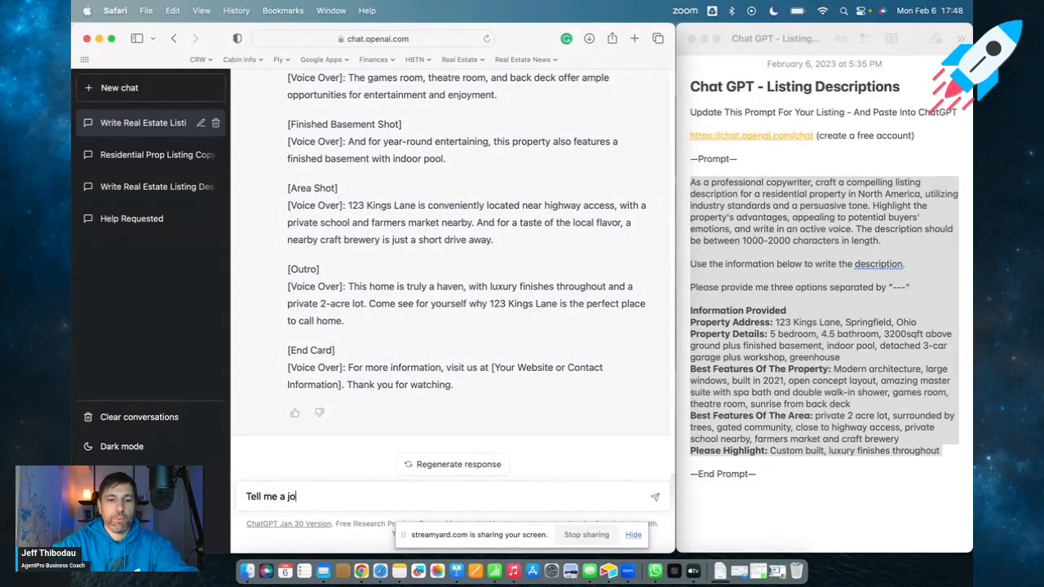
type("ke about this")
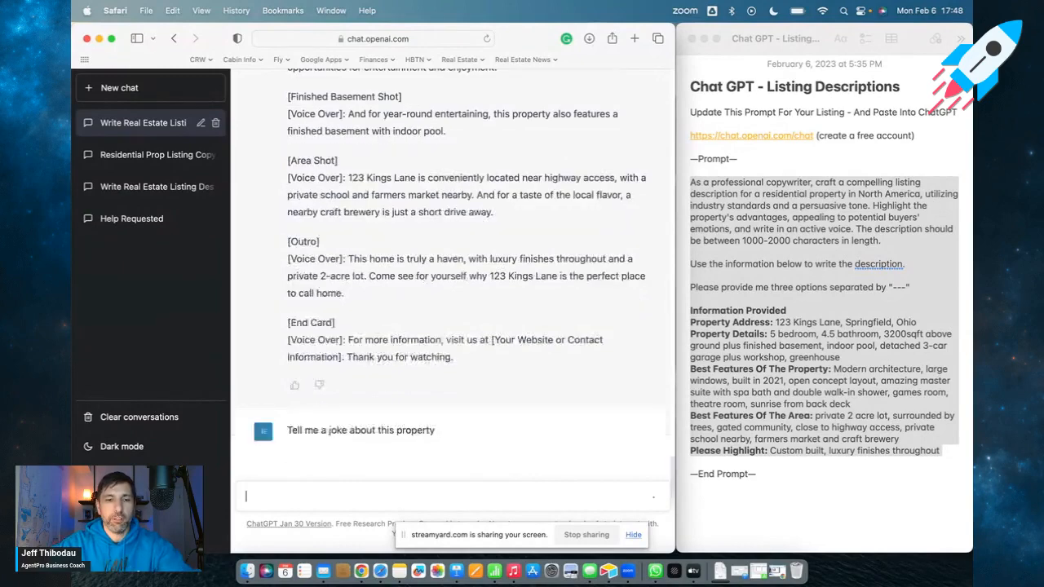
key("Return")
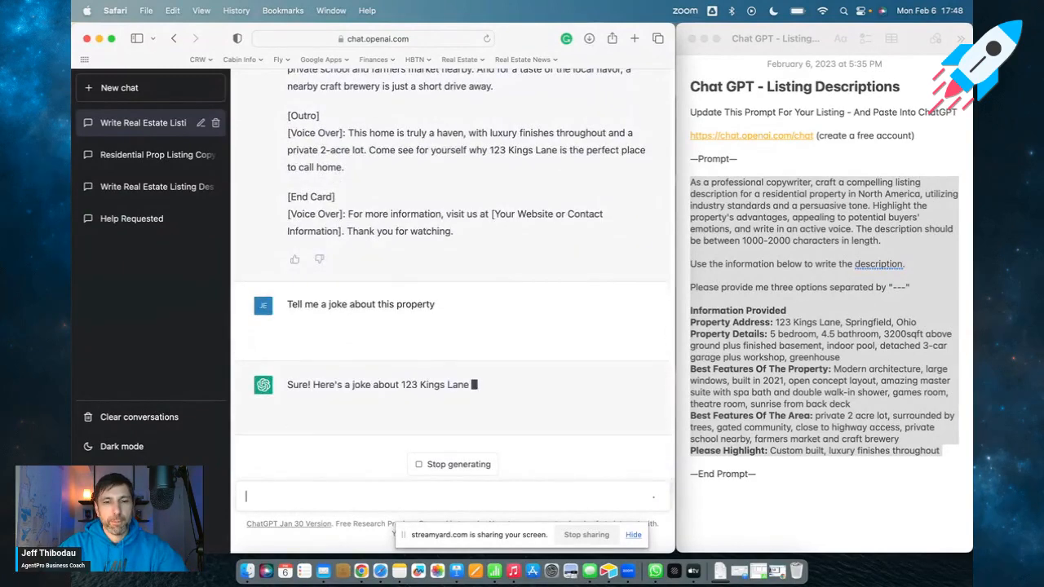